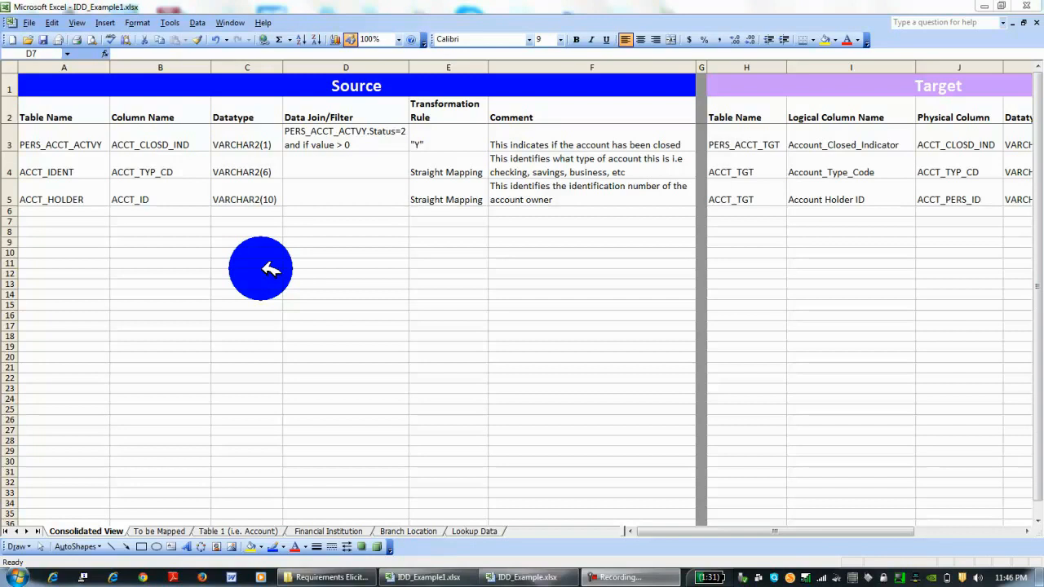
pyautogui.moveTo(922, 90)
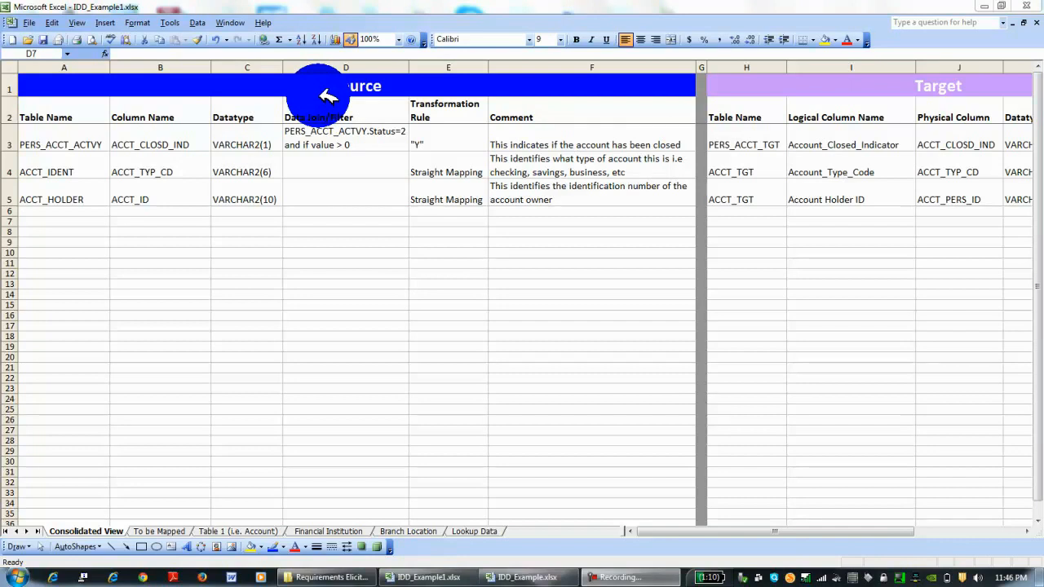
pyautogui.moveTo(946, 88)
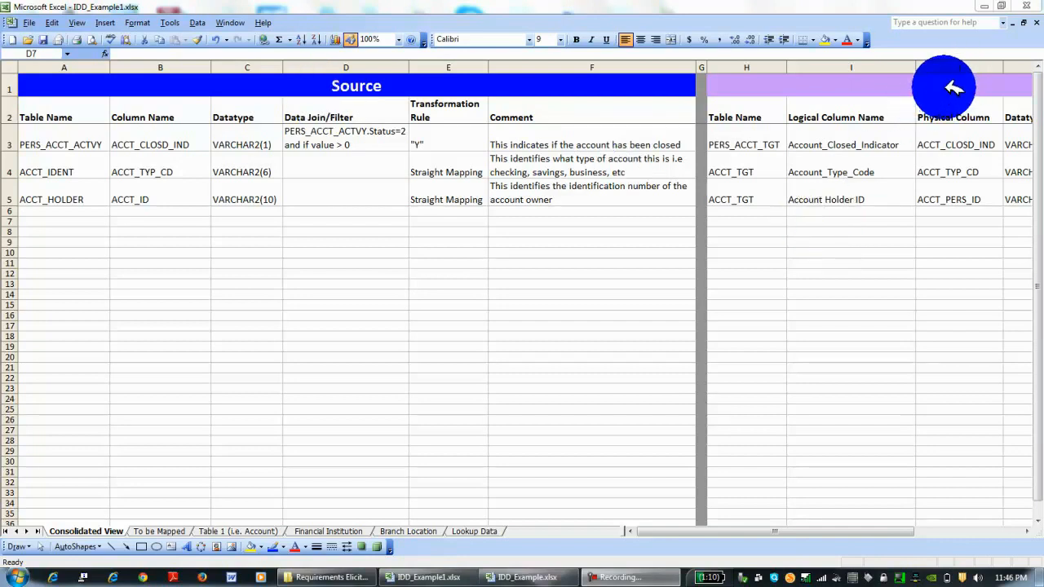
pyautogui.moveTo(922, 114)
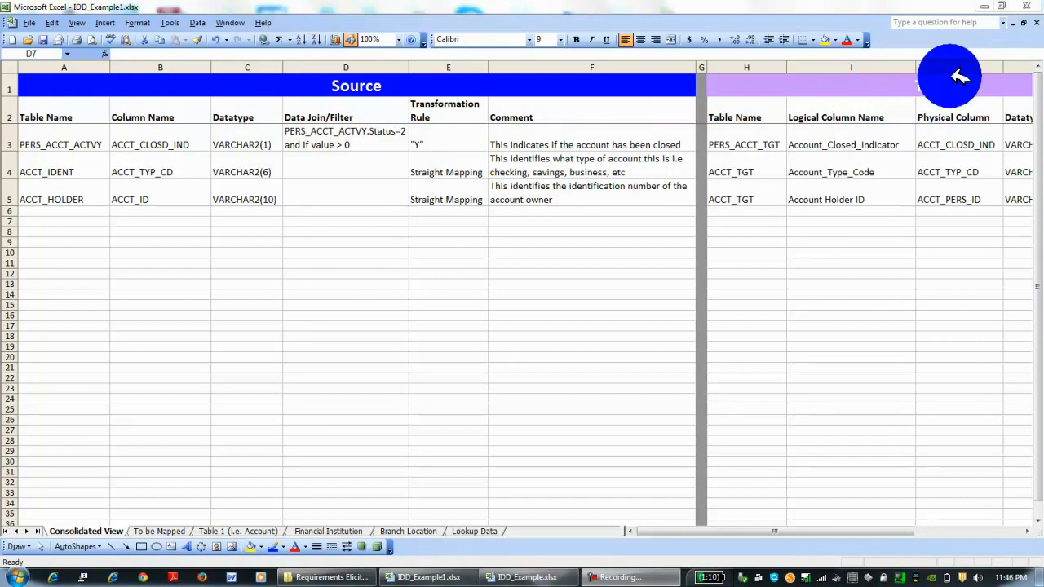
pyautogui.moveTo(329, 227)
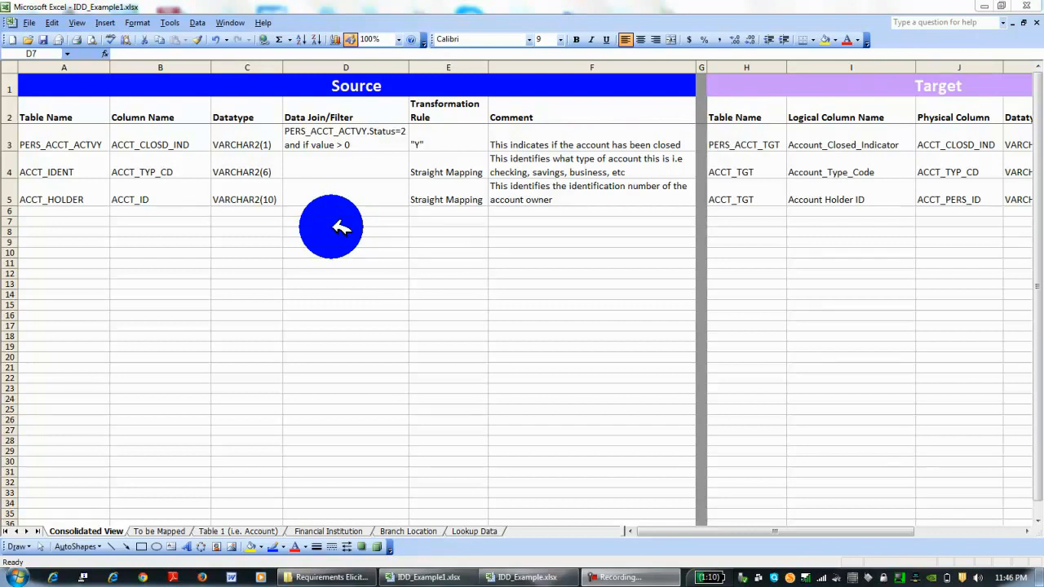
pyautogui.moveTo(355, 400)
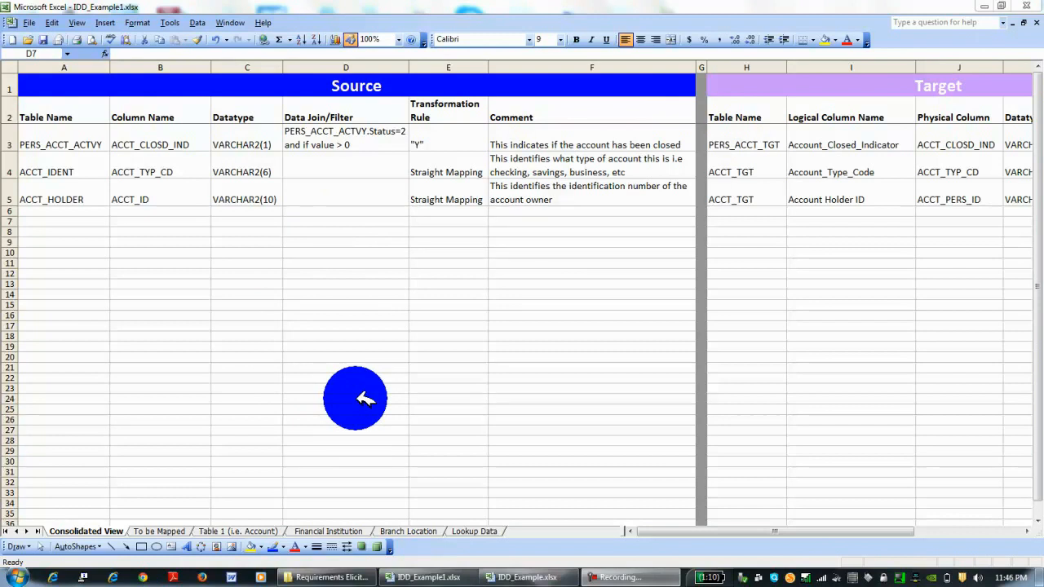
# Flip through the To be Mapped, Branch Location, Financial Institution and Lookup Data sheet tabs.
pyautogui.click(346, 222)
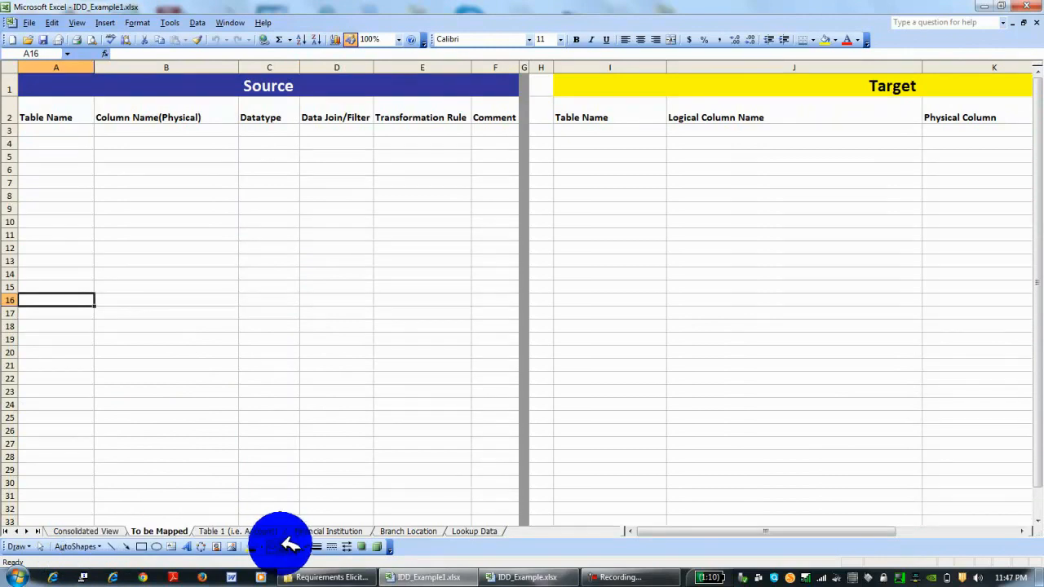
pyautogui.click(232, 532)
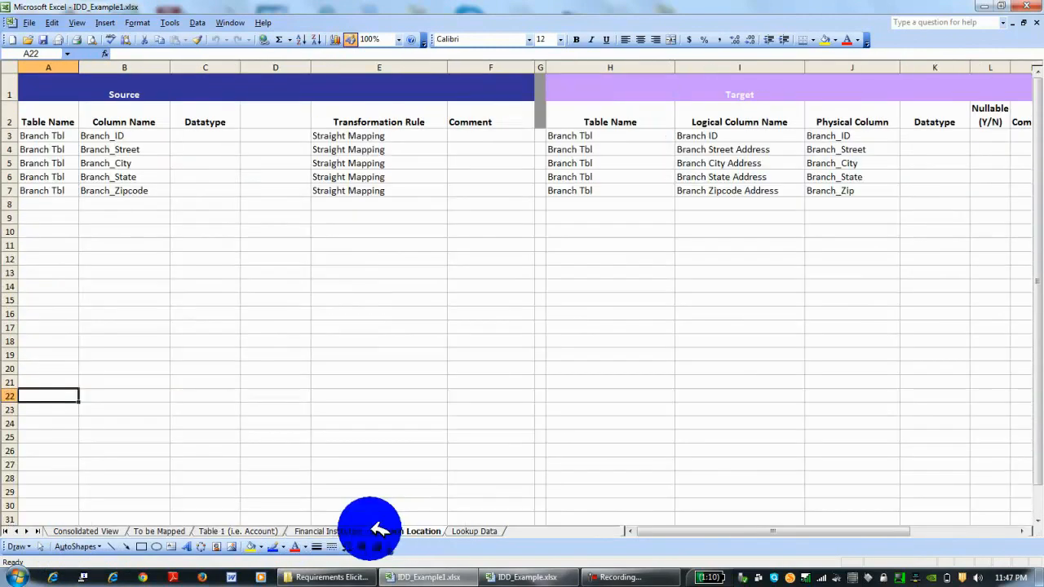
pyautogui.click(328, 532)
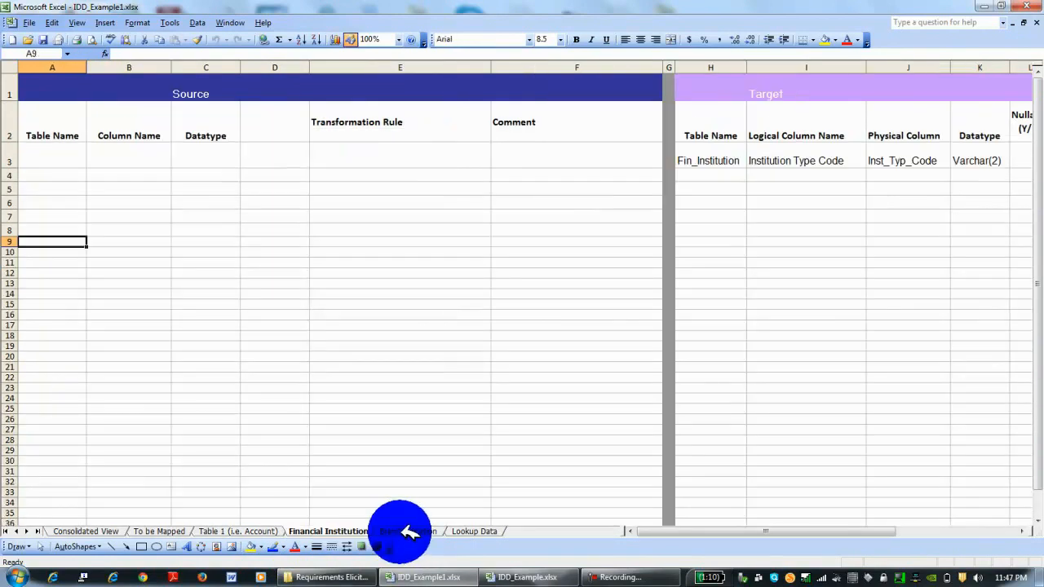
pyautogui.click(408, 532)
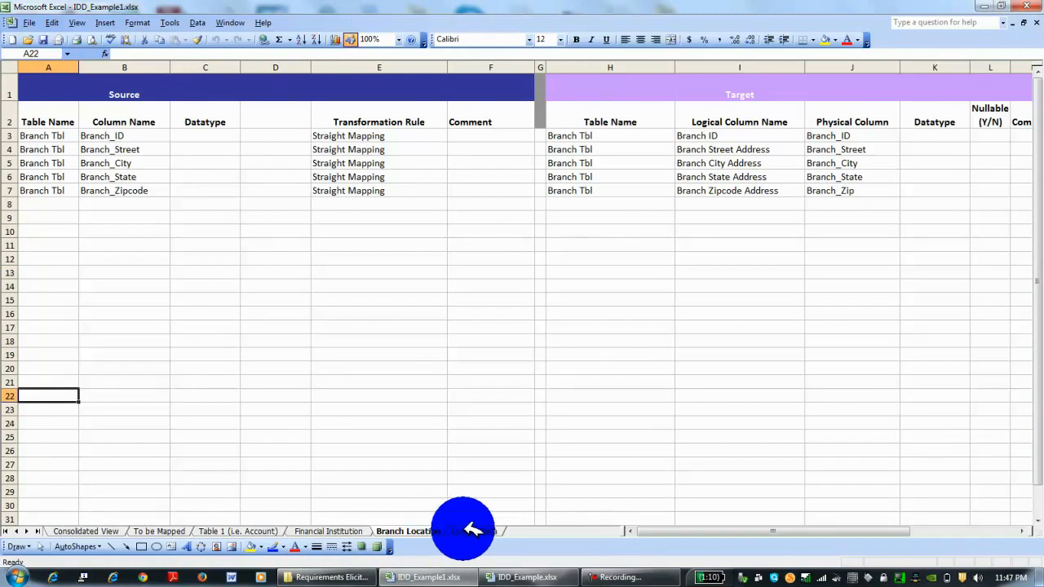
pyautogui.click(474, 532)
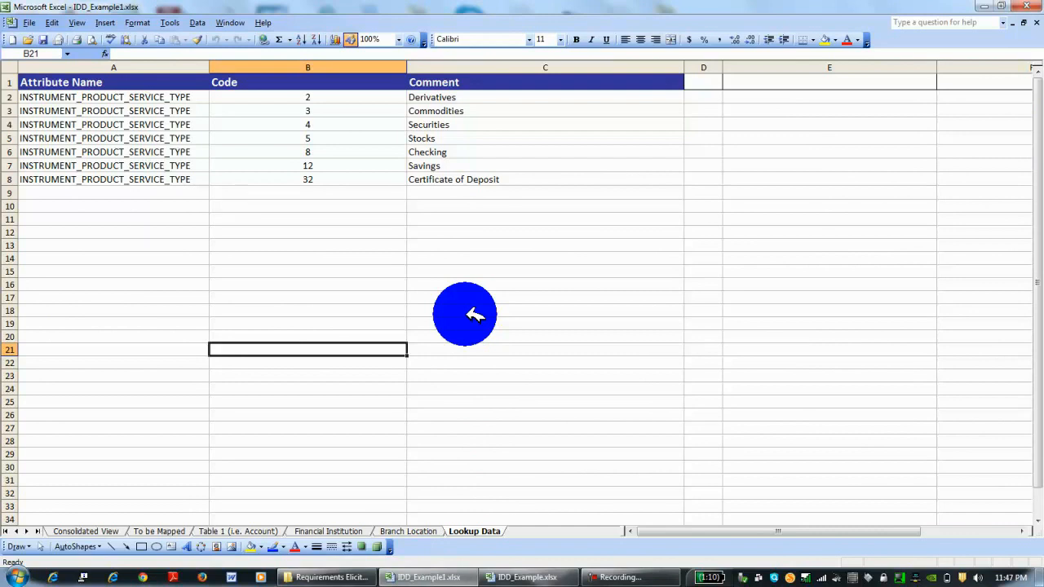
pyautogui.moveTo(323, 503)
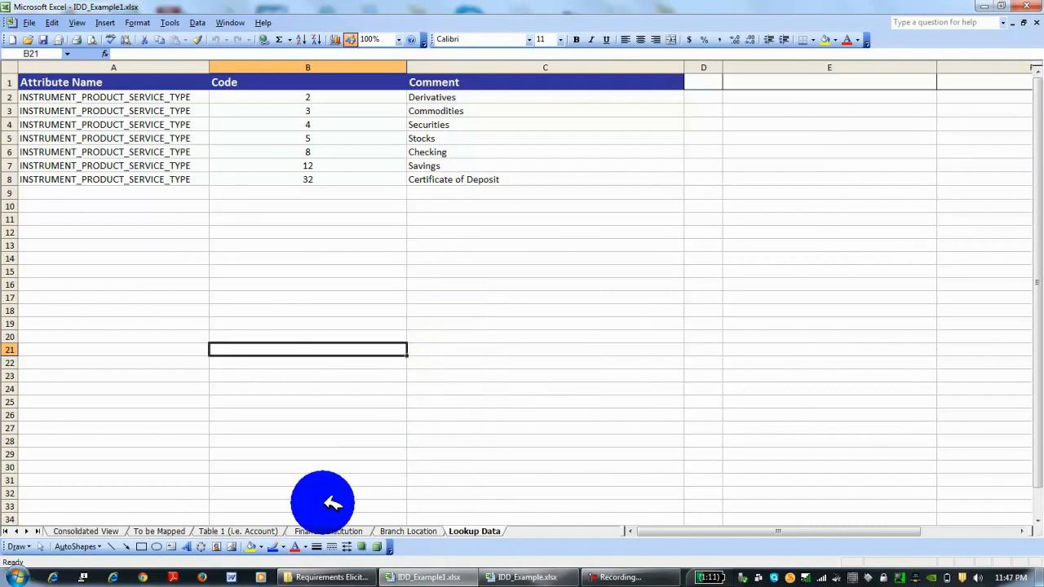
pyautogui.moveTo(473, 532)
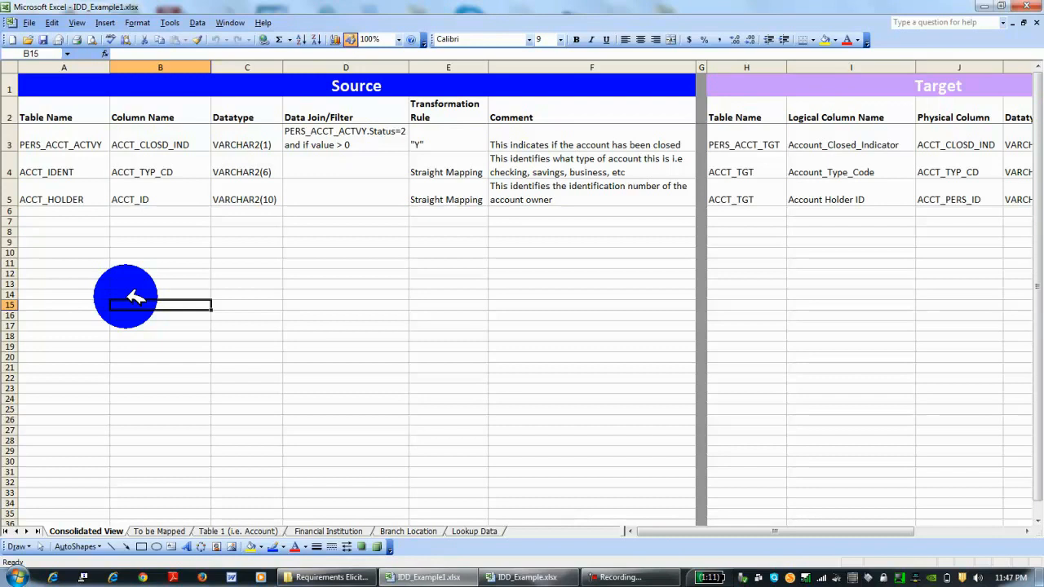
# Review the comments for the account-closed indicator, account holder ID and account type code rows.
pyautogui.click(160, 262)
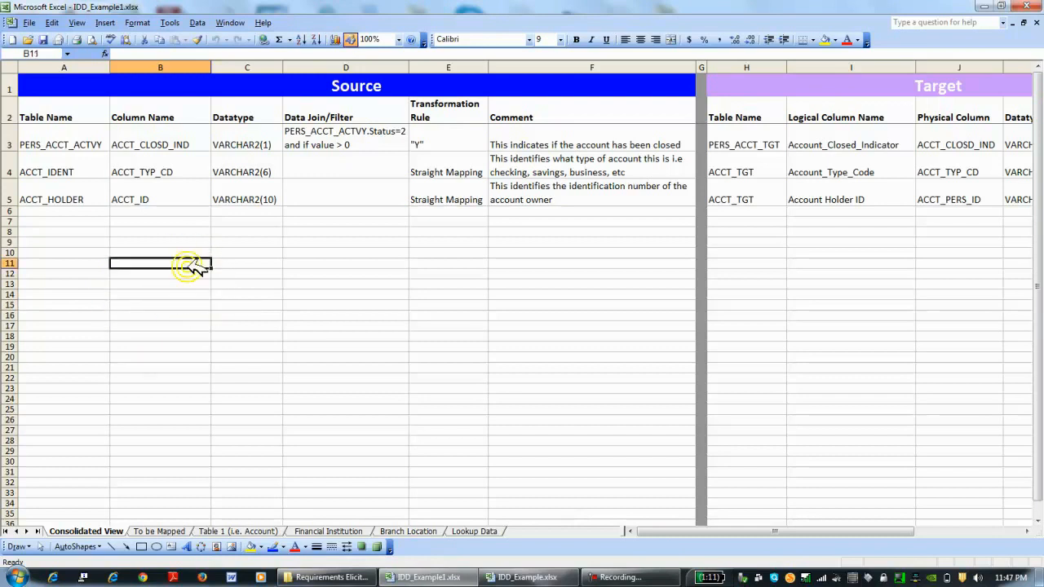
pyautogui.click(64, 211)
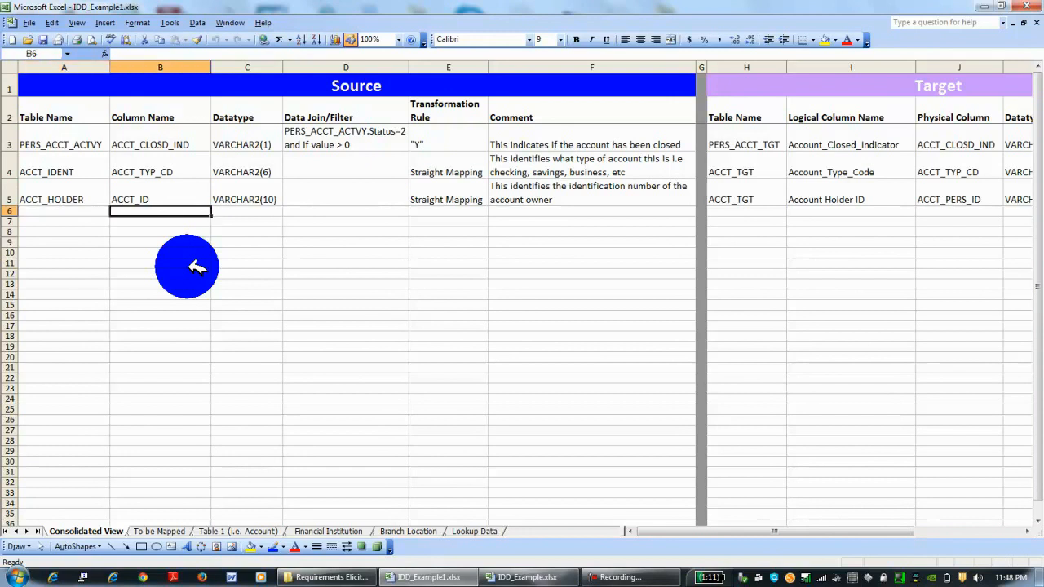
pyautogui.click(591, 211)
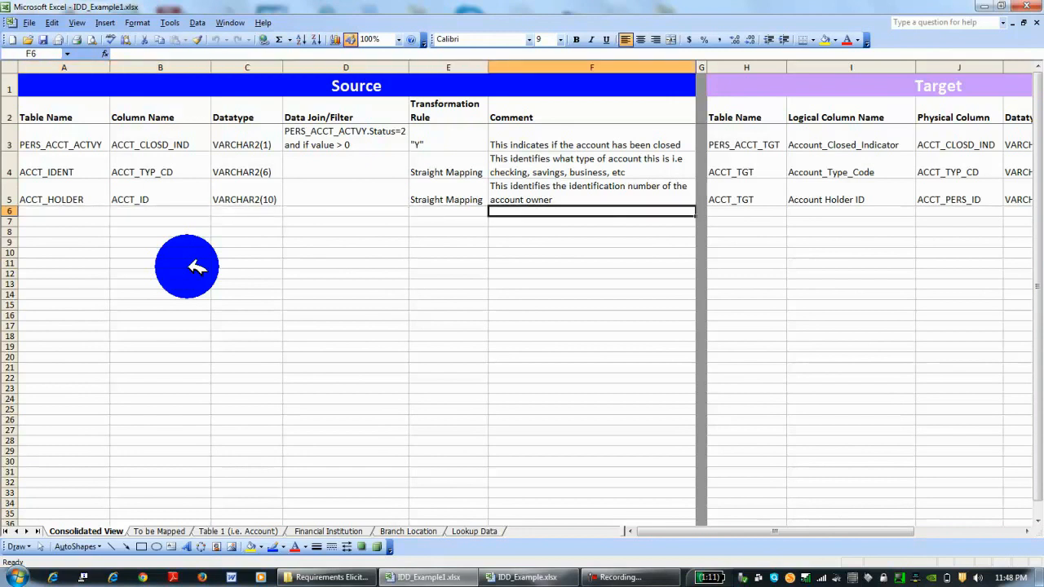
pyautogui.click(591, 144)
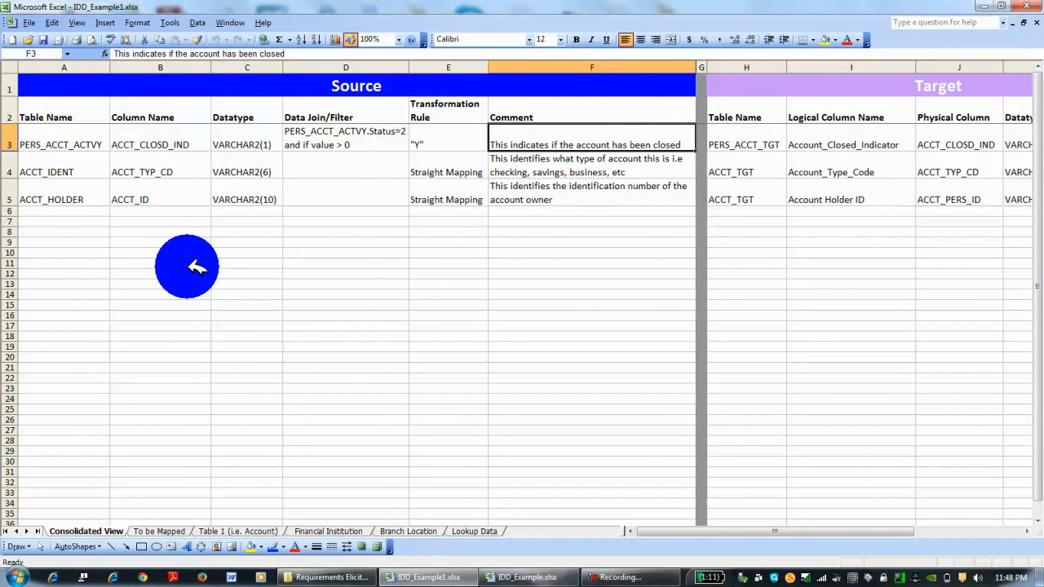
pyautogui.click(591, 200)
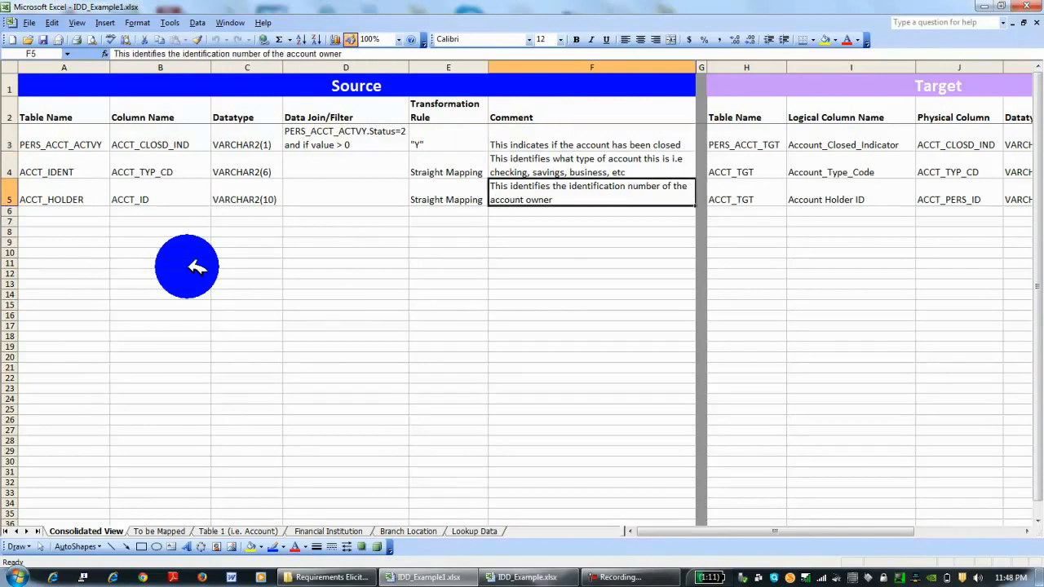
pyautogui.click(591, 144)
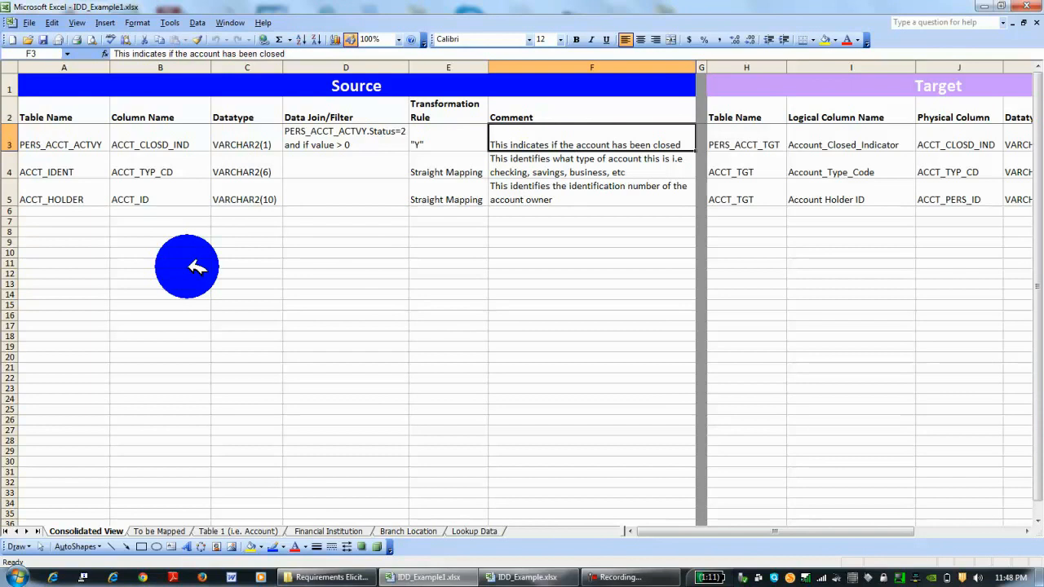
pyautogui.click(590, 165)
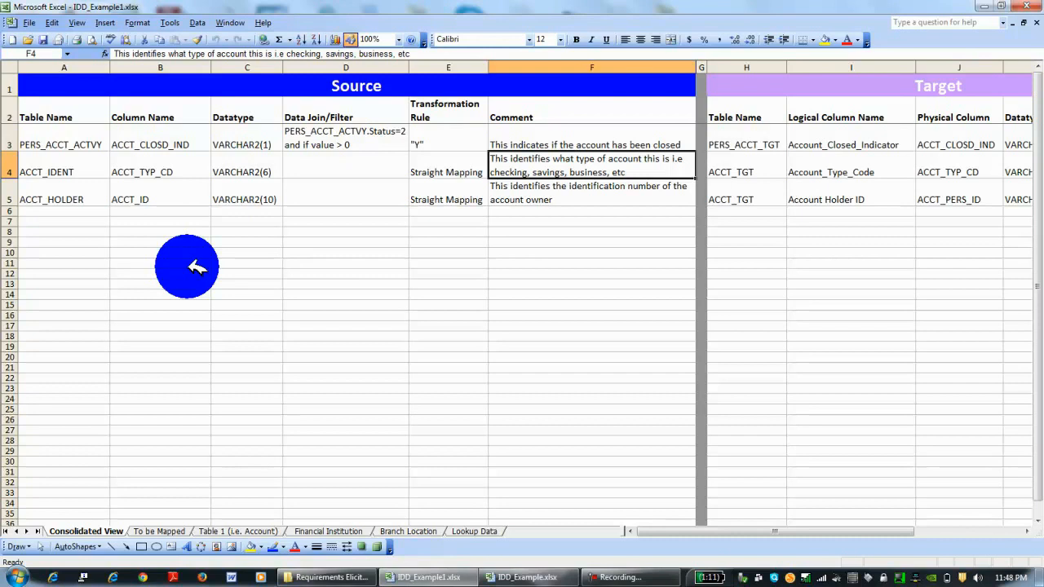
pyautogui.moveTo(85, 155)
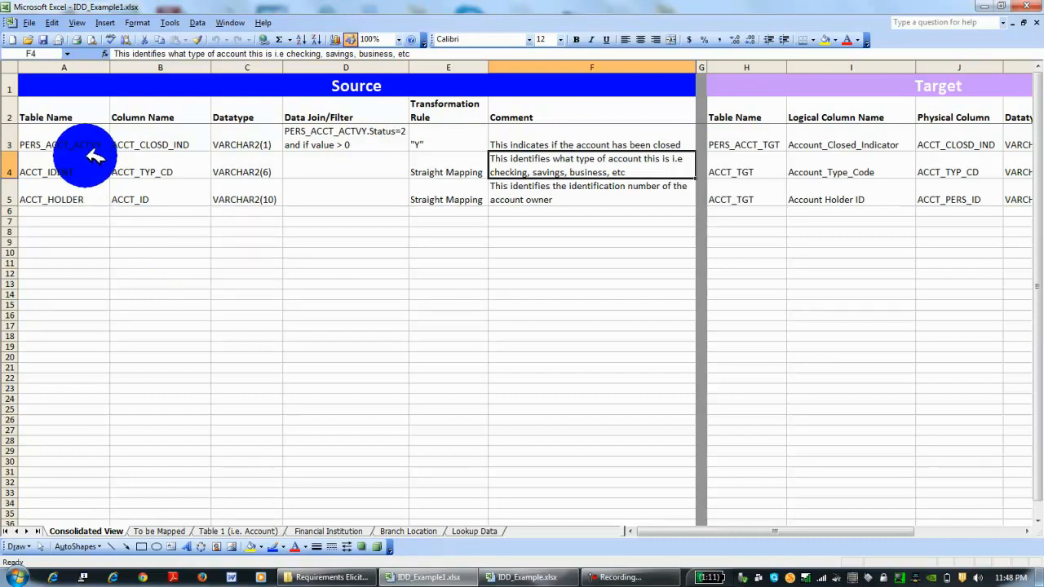
# Review the filter conditions on closed indicator and status, the ACCT_ID source column and ACCT_IDENT join entry.
pyautogui.click(64, 210)
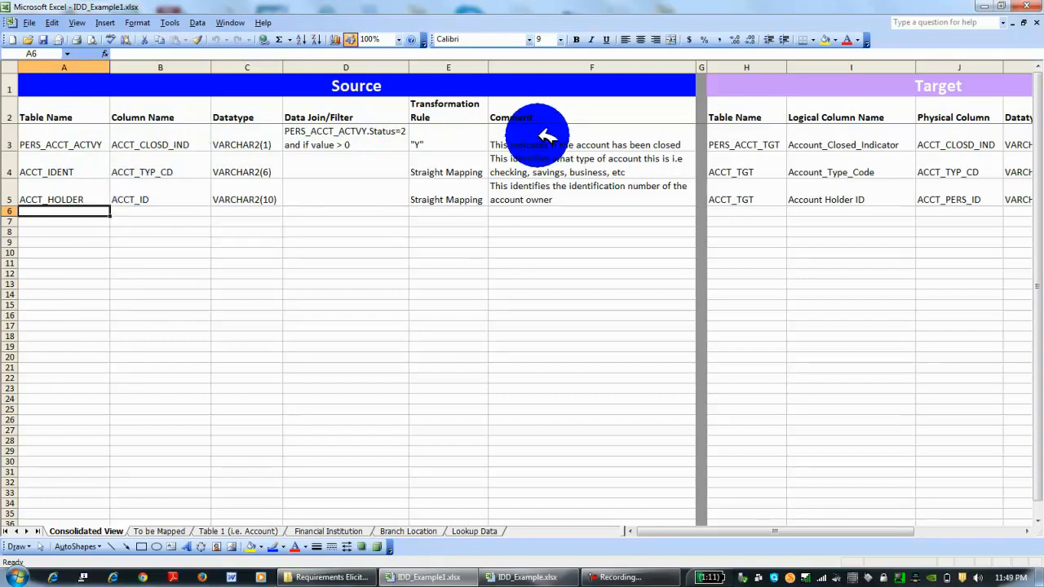
pyautogui.moveTo(196, 228)
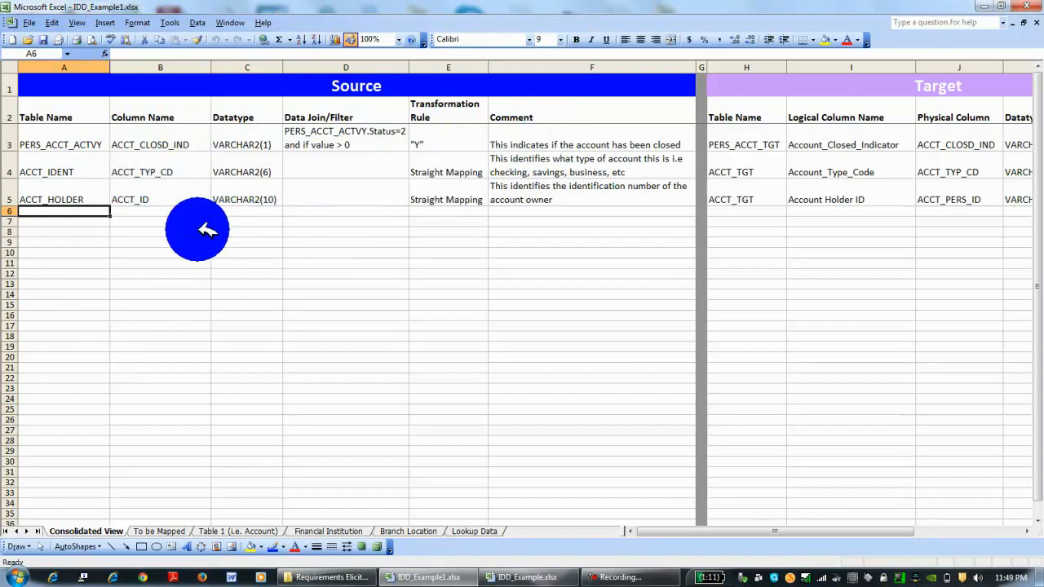
pyautogui.moveTo(193, 225)
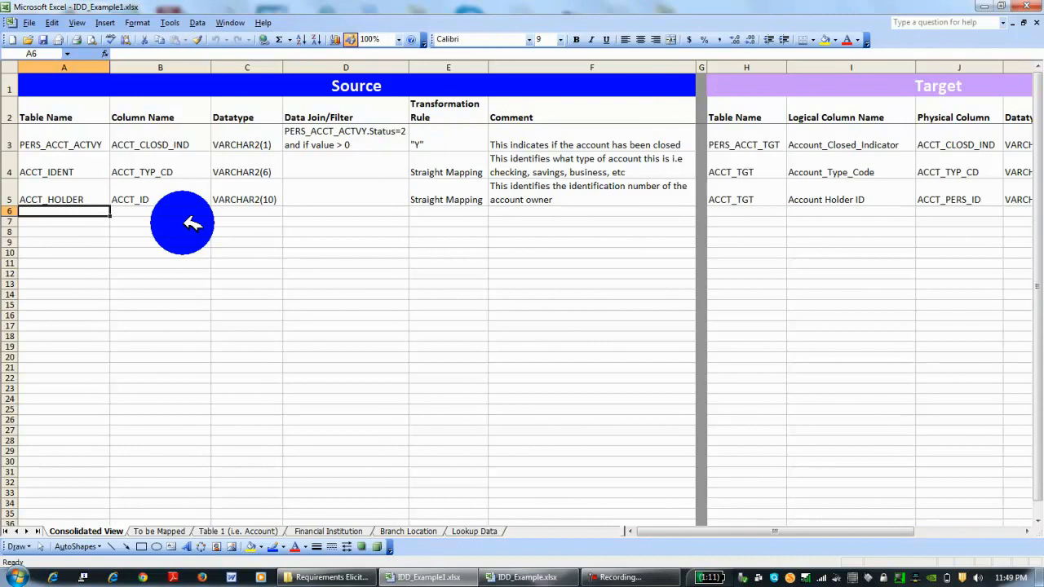
pyautogui.moveTo(290, 209)
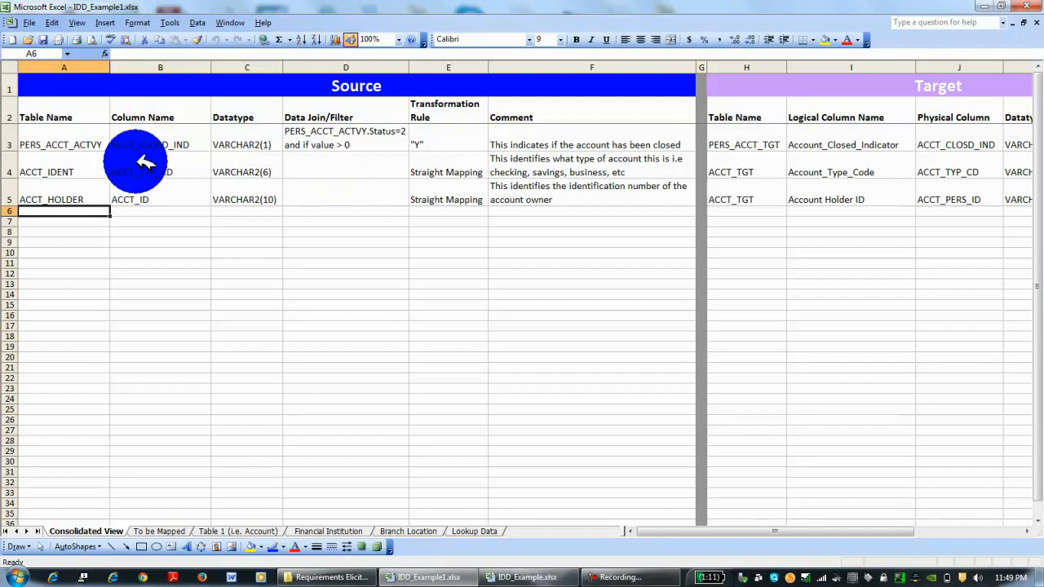
pyautogui.click(64, 199)
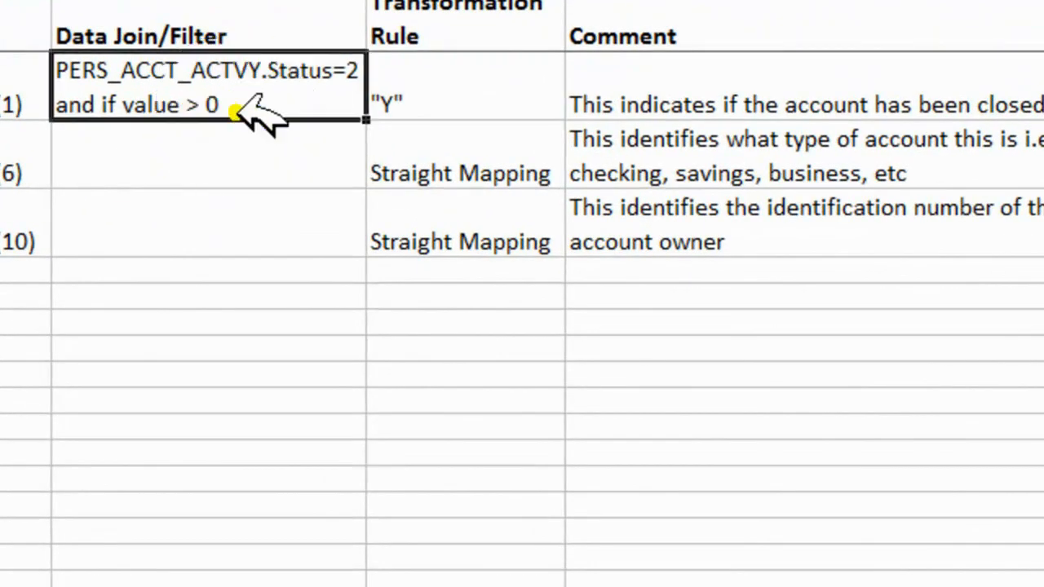
pyautogui.click(209, 172)
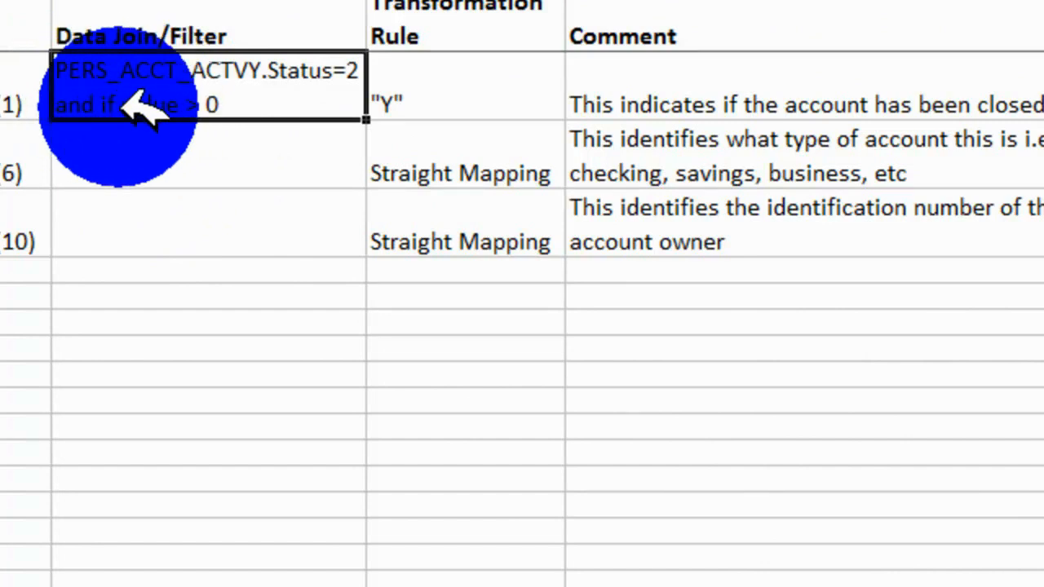
pyautogui.moveTo(269, 106)
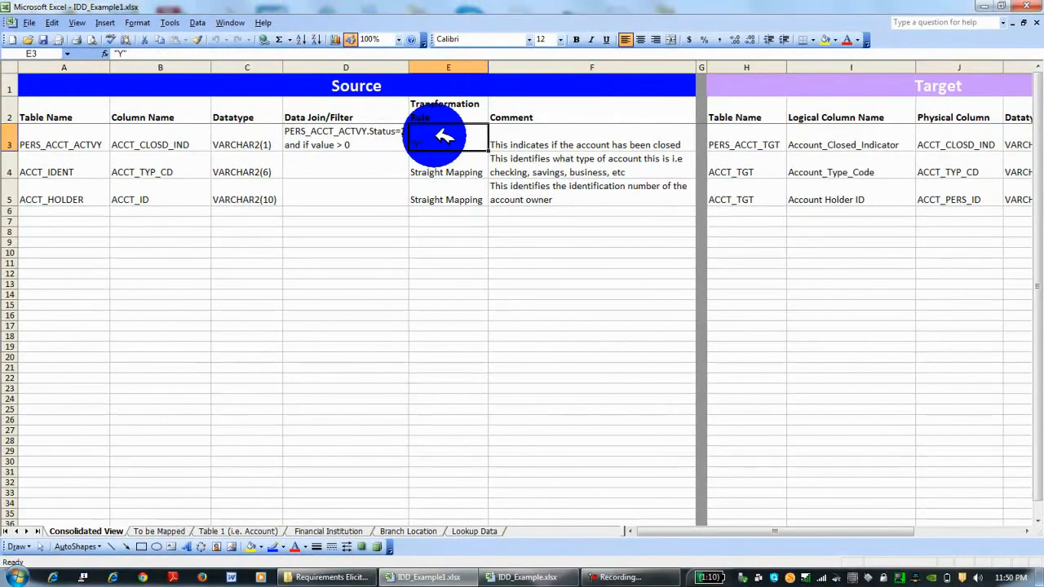
pyautogui.click(590, 143)
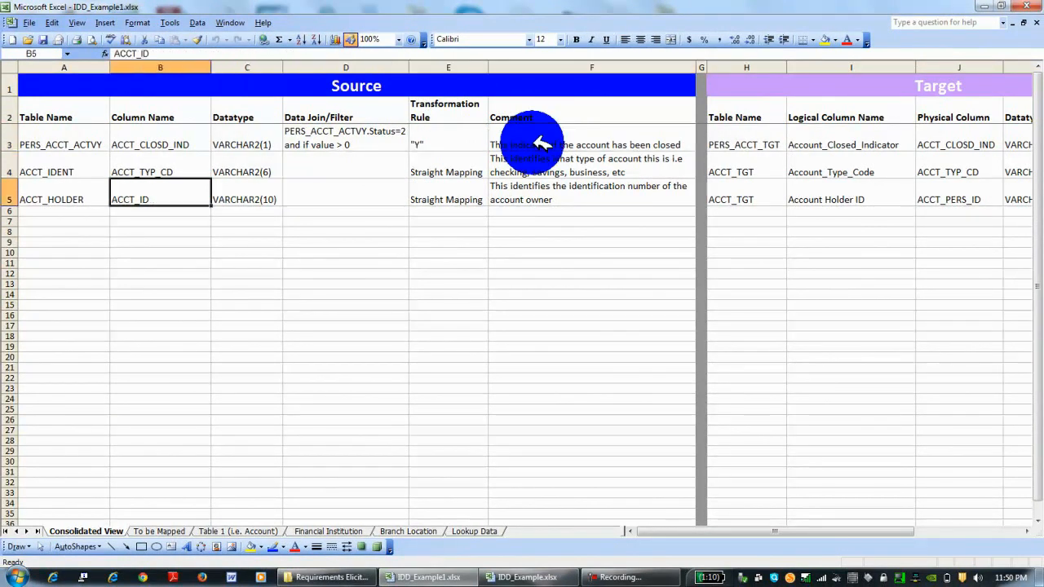
pyautogui.click(346, 173)
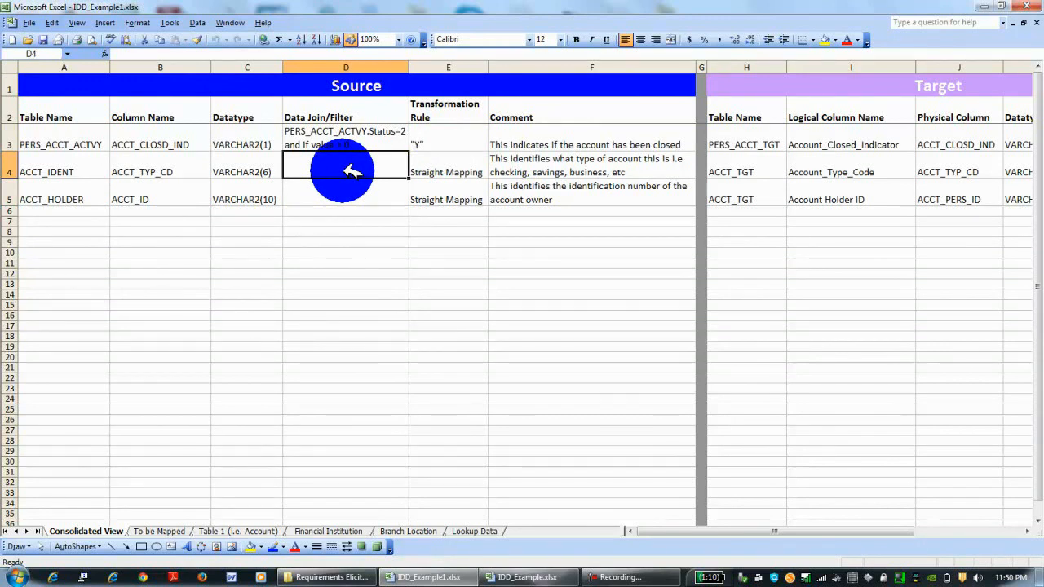
# Review the Straight Mapping rule for ACCT_TYP_CD and the ACCT_TGT target table name.
pyautogui.click(447, 173)
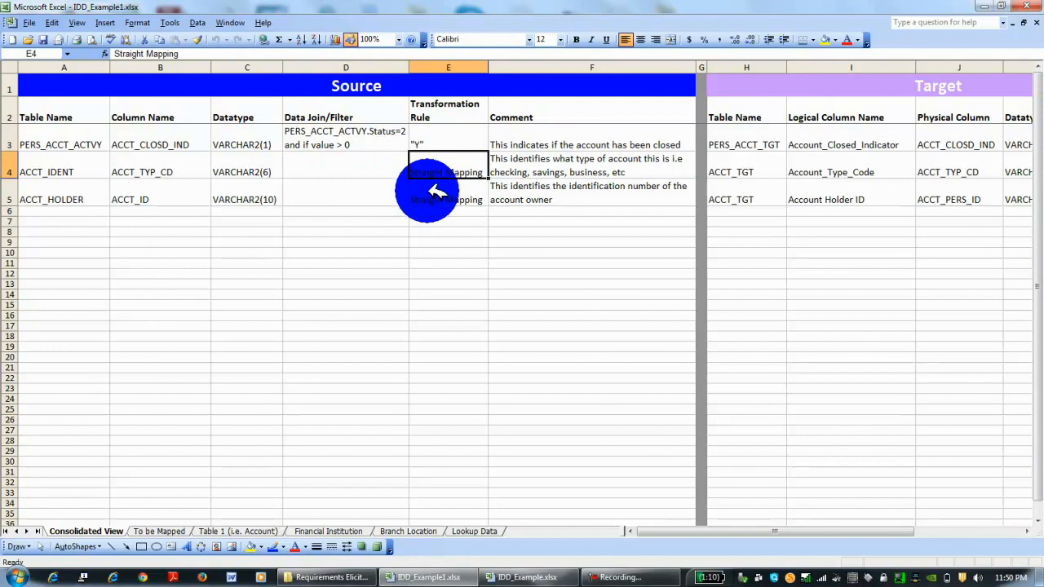
pyautogui.click(447, 199)
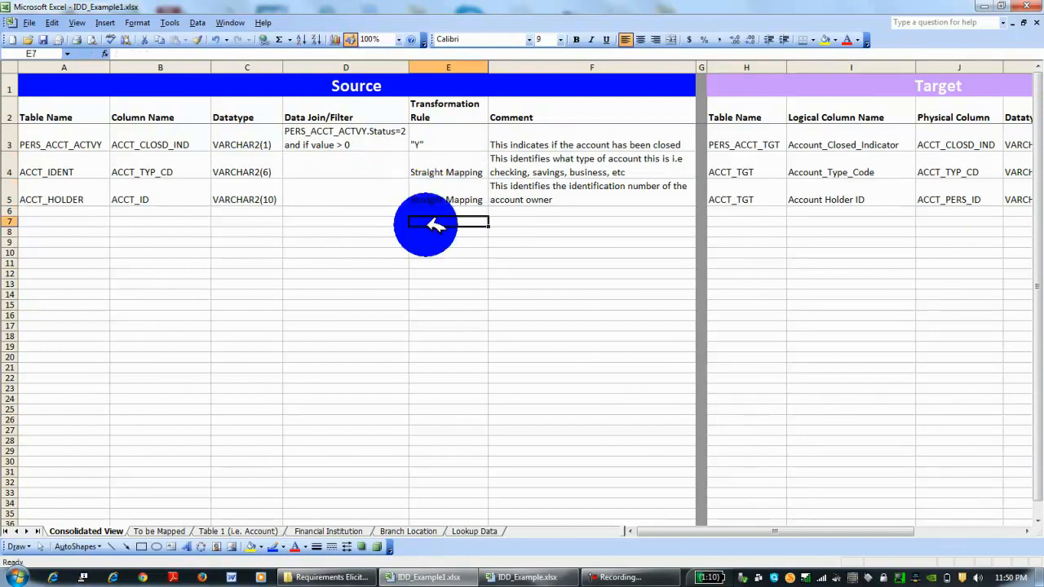
pyautogui.click(346, 172)
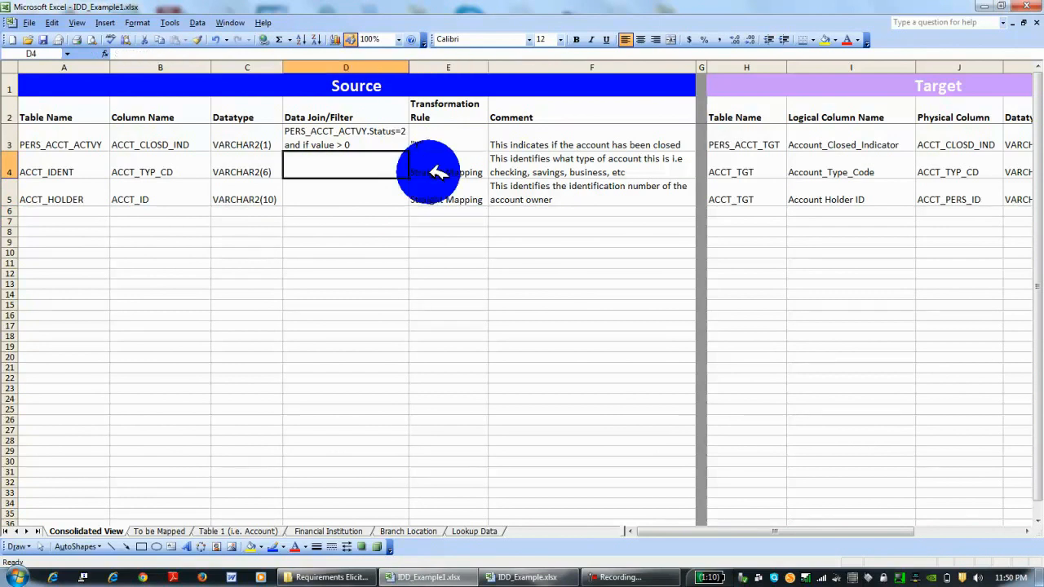
pyautogui.click(747, 171)
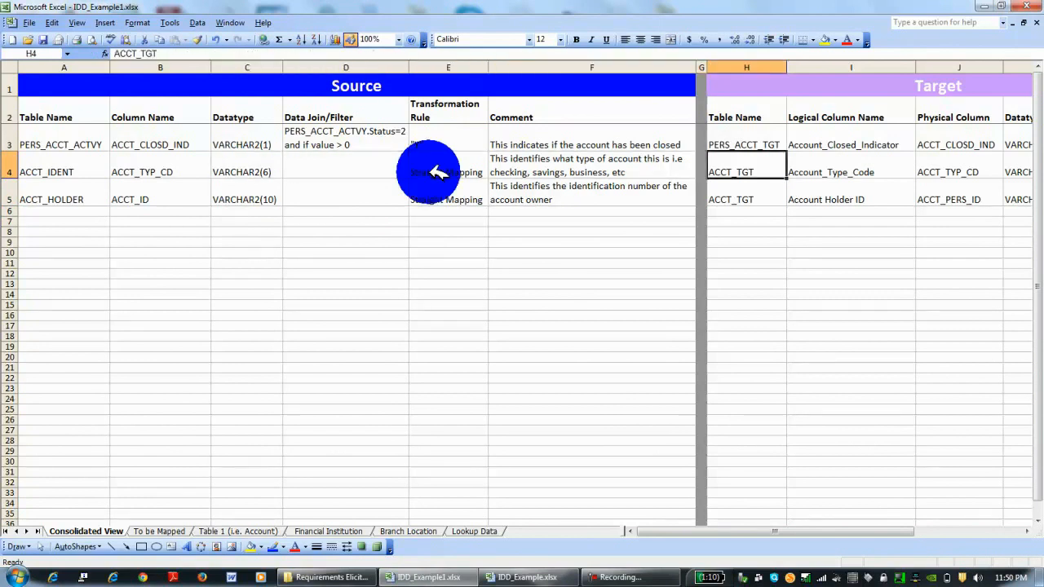
# Scroll the sheet right to bring the Target section and Form columns into view.
pyautogui.hscroll(3)
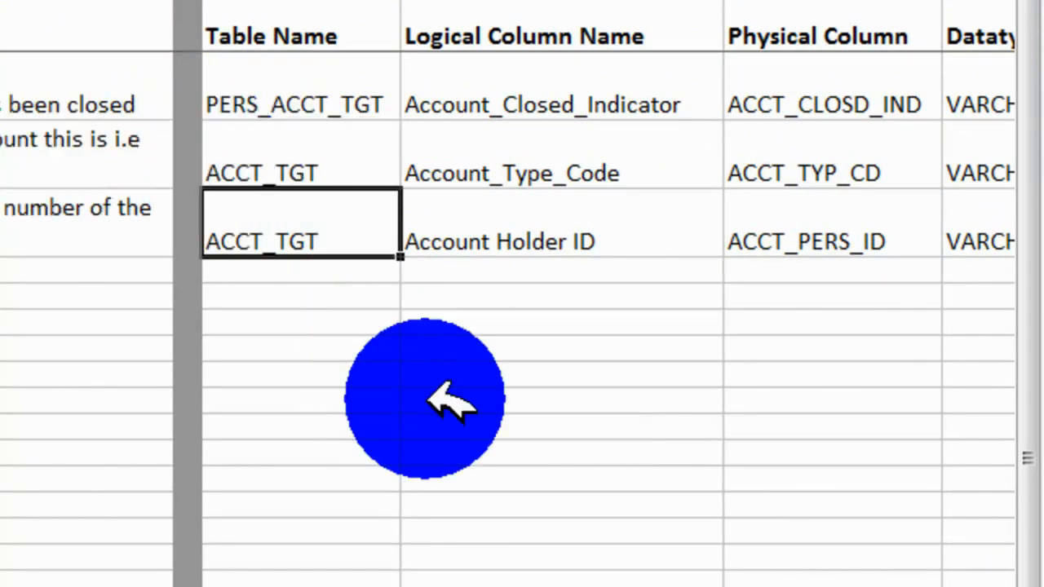
pyautogui.hscroll(3)
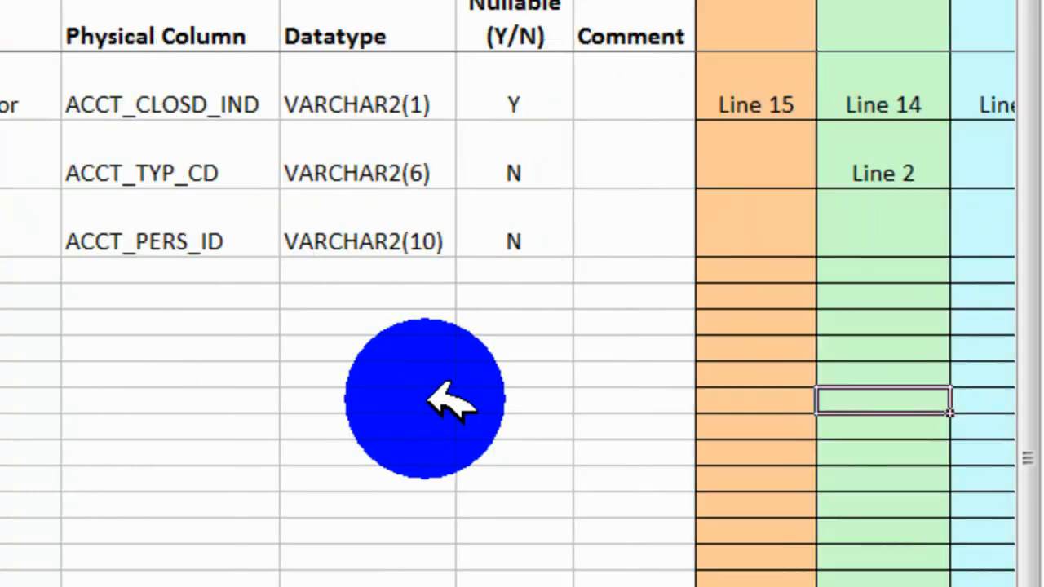
pyautogui.hscroll(3)
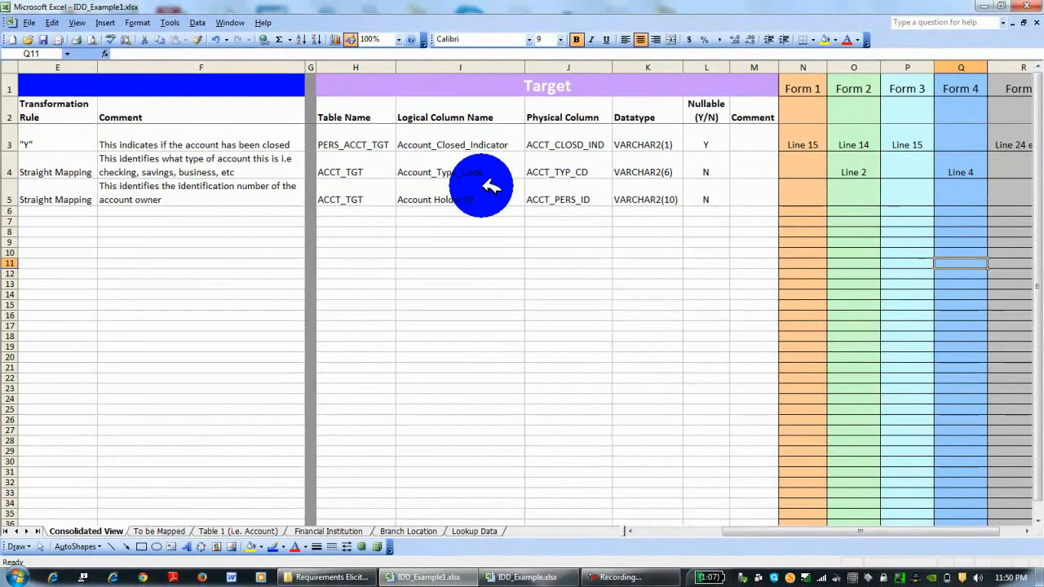
pyautogui.moveTo(490, 236)
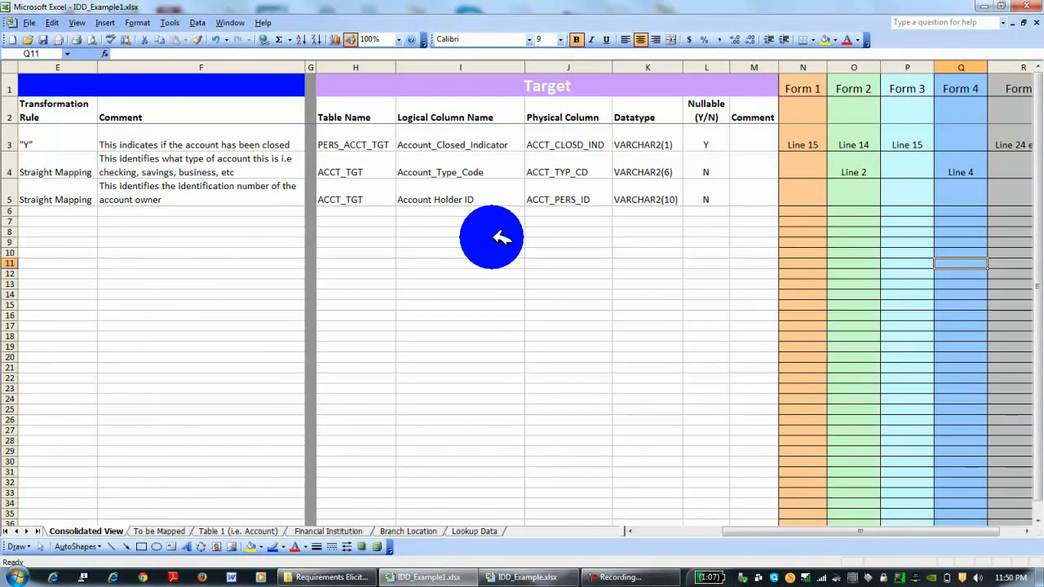
pyautogui.moveTo(579, 192)
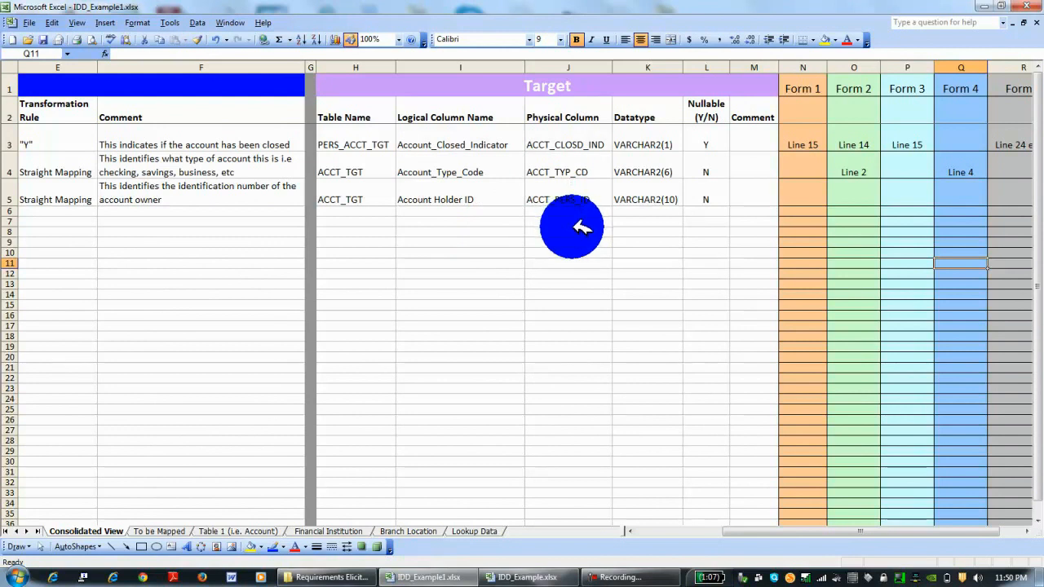
pyautogui.click(568, 232)
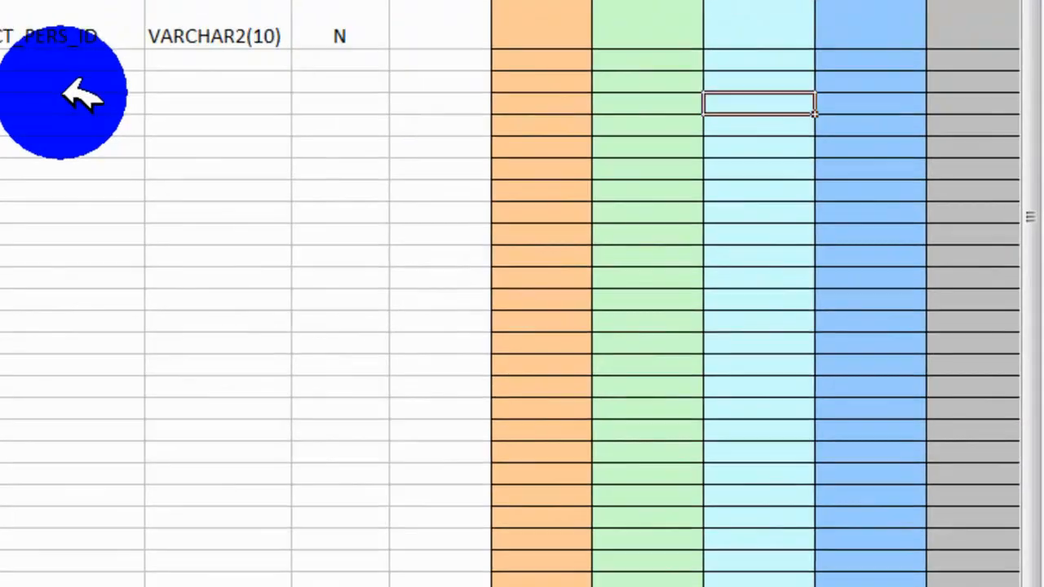
pyautogui.hscroll(3)
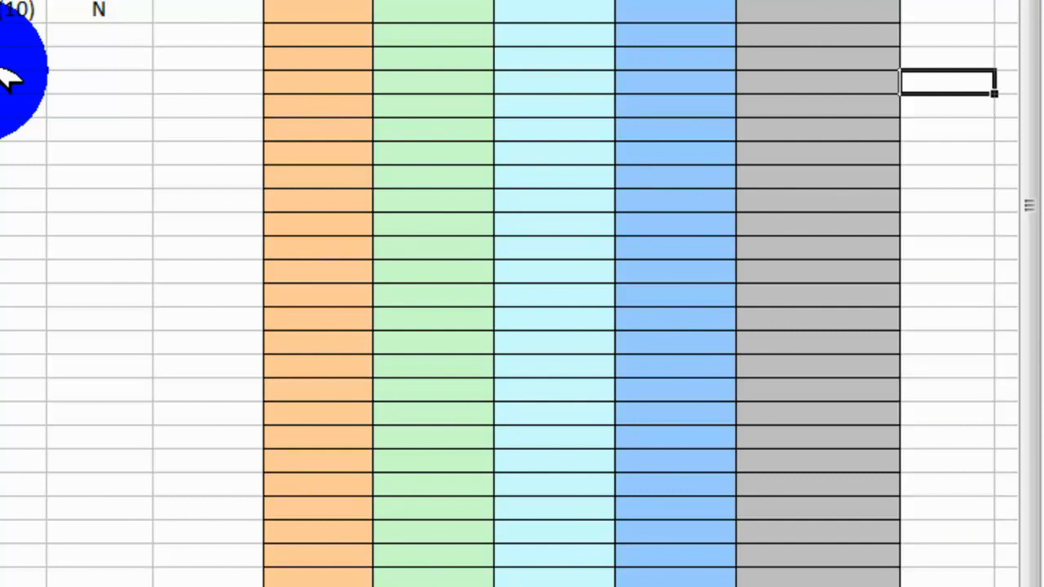
pyautogui.moveTo(134, 114)
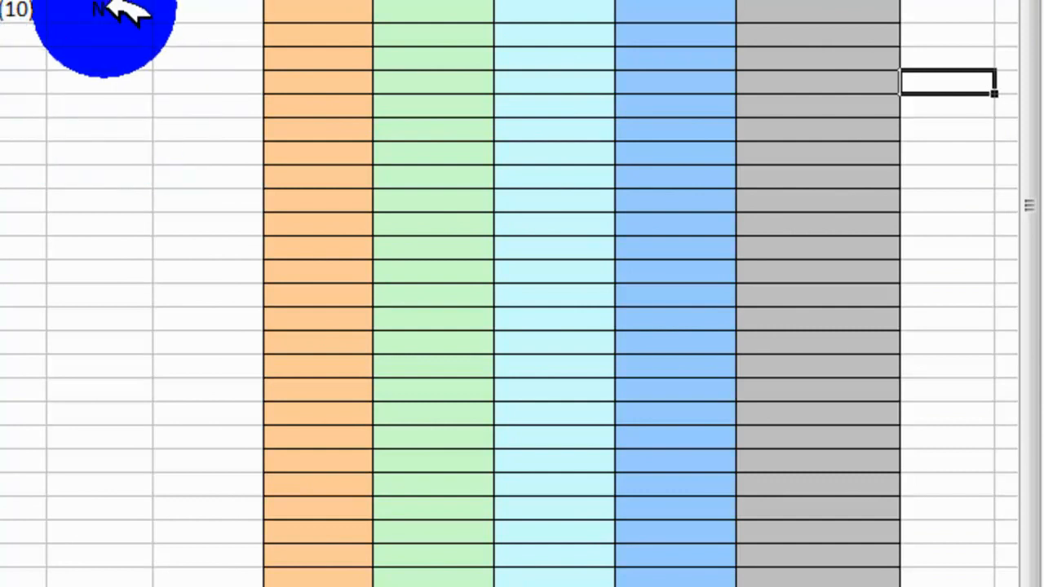
pyautogui.click(98, 81)
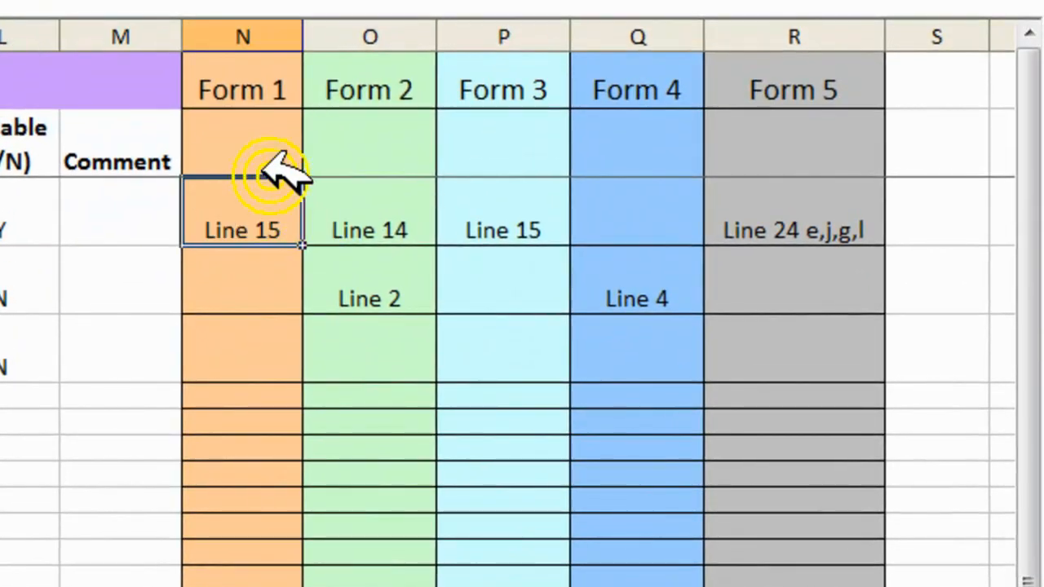
# Review the Form column references: Line 15 under Form 1, Line 14 under Form 2, Line 24 under Form 5.
pyautogui.click(242, 144)
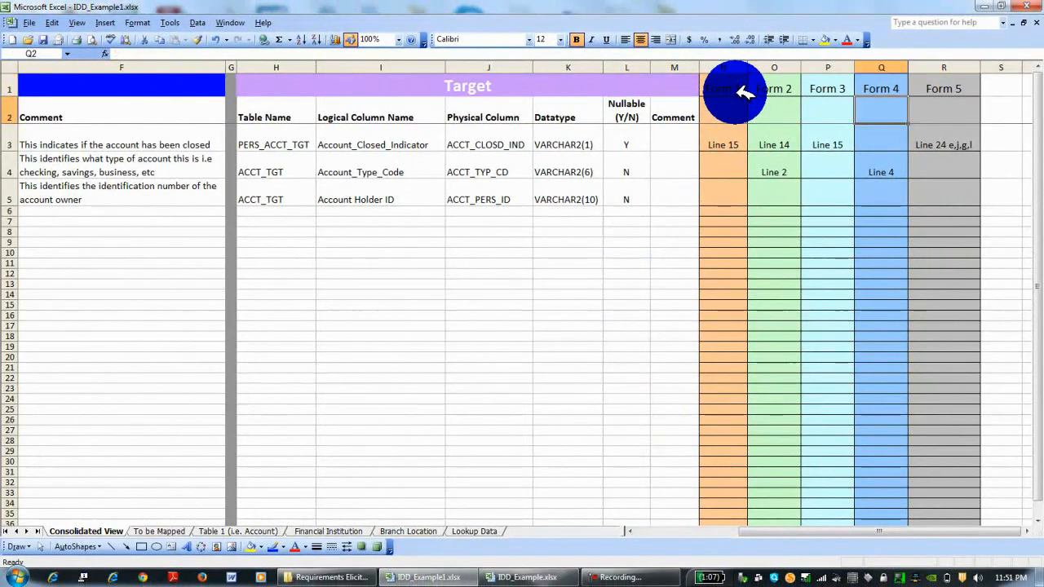
pyautogui.click(723, 144)
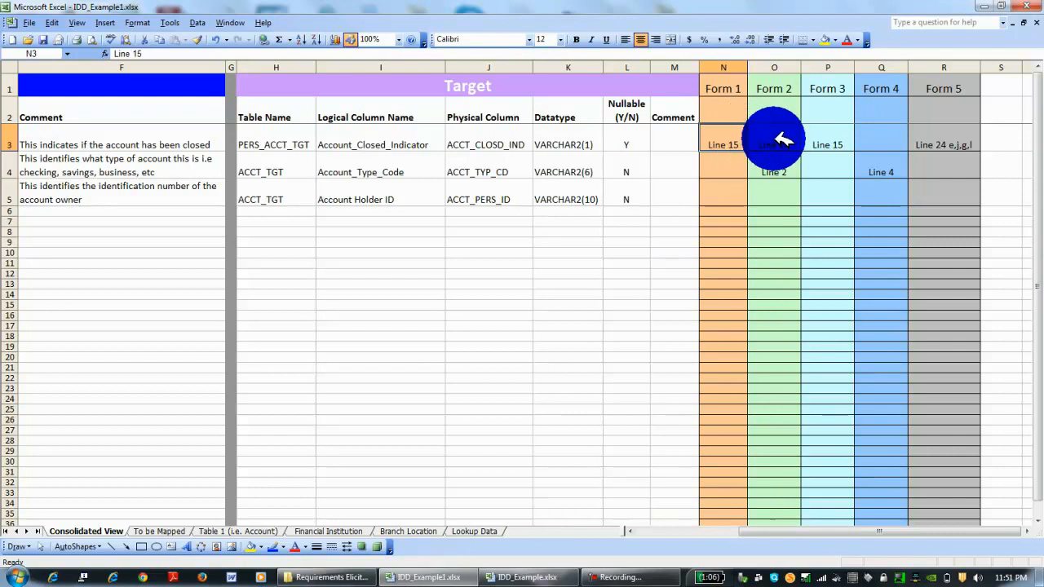
pyautogui.click(944, 144)
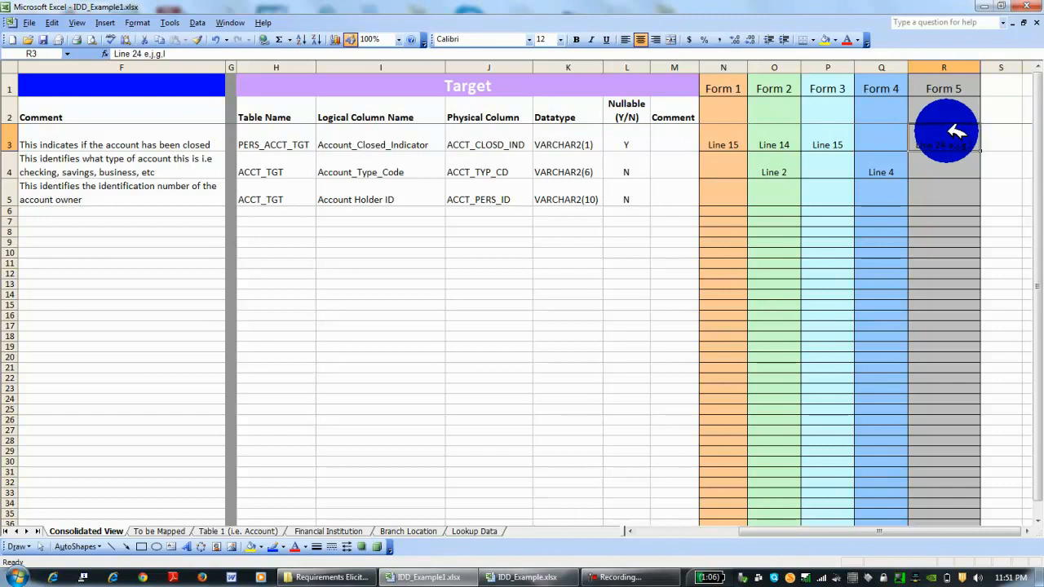
pyautogui.click(774, 143)
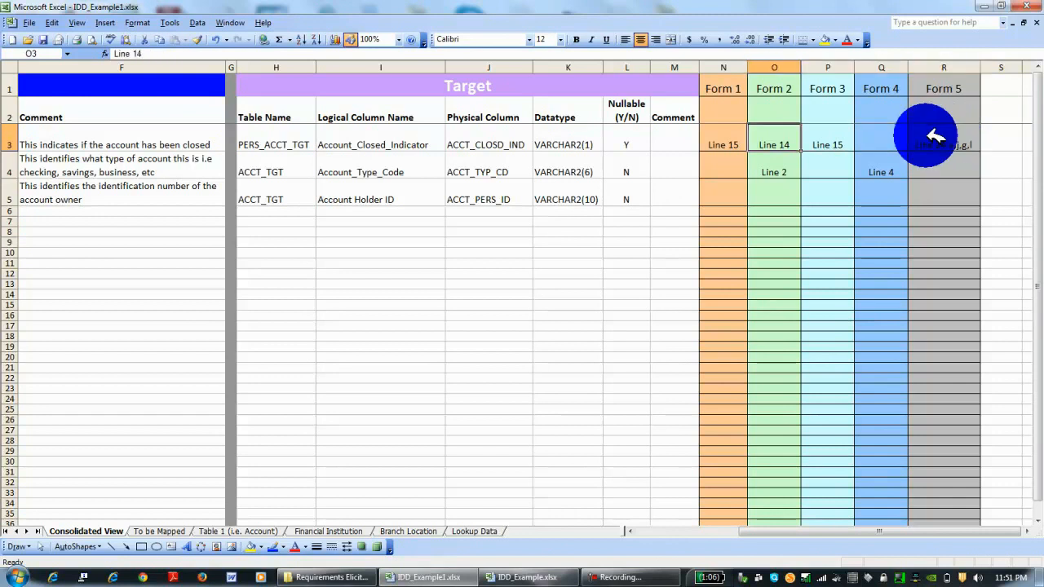
pyautogui.click(1002, 144)
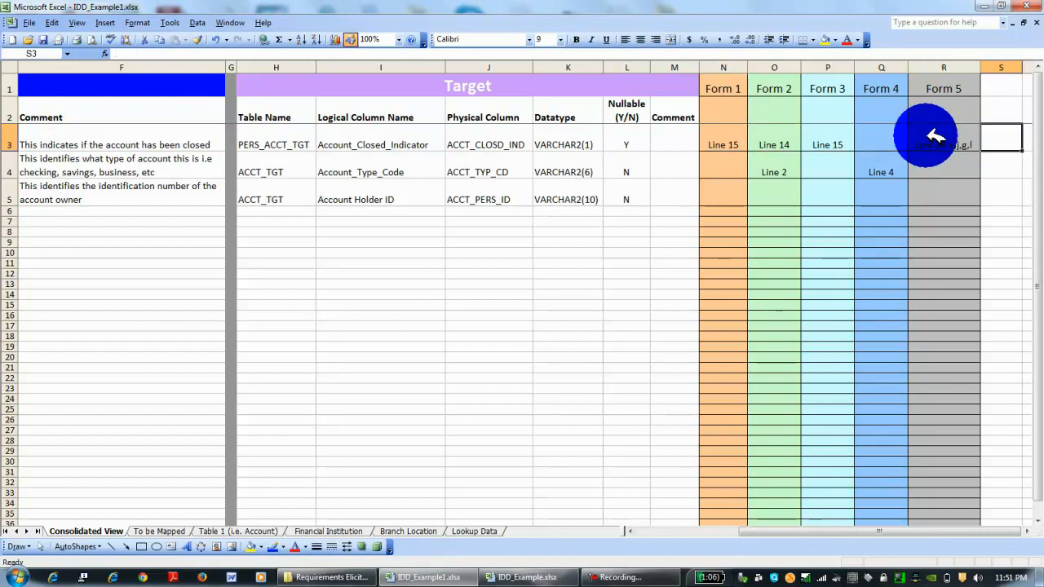
pyautogui.click(943, 143)
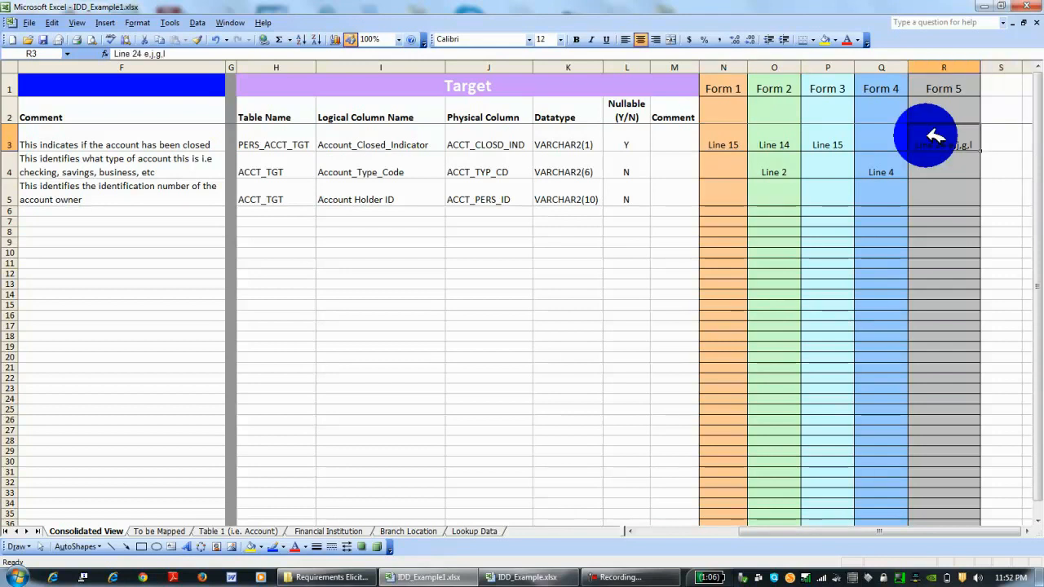
pyautogui.click(943, 88)
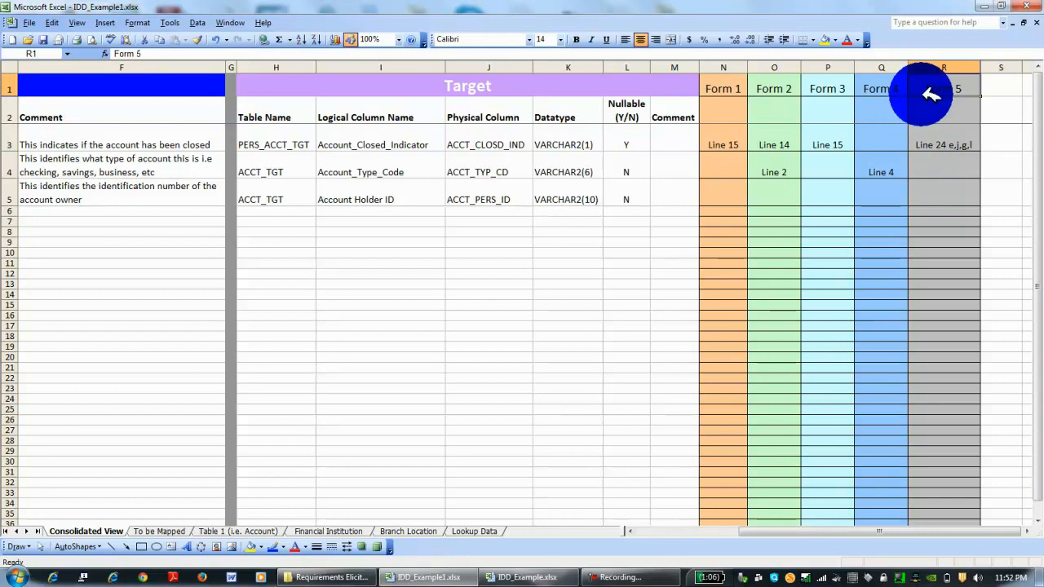
# Check the empty Form 1 and Form 3 entries for ACCT_PERS_ID and scroll below the mapping table.
pyautogui.click(828, 199)
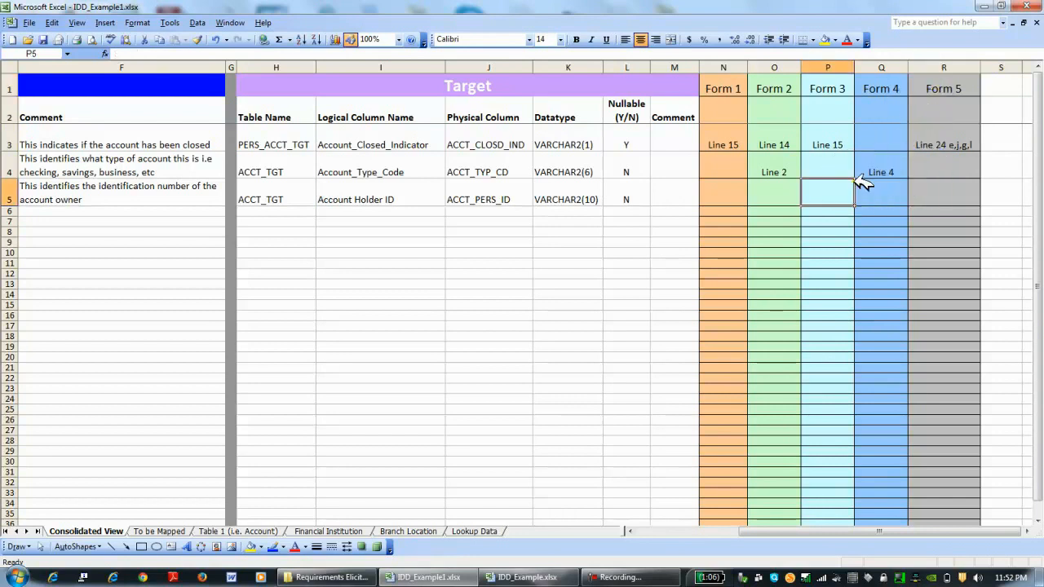
pyautogui.click(722, 199)
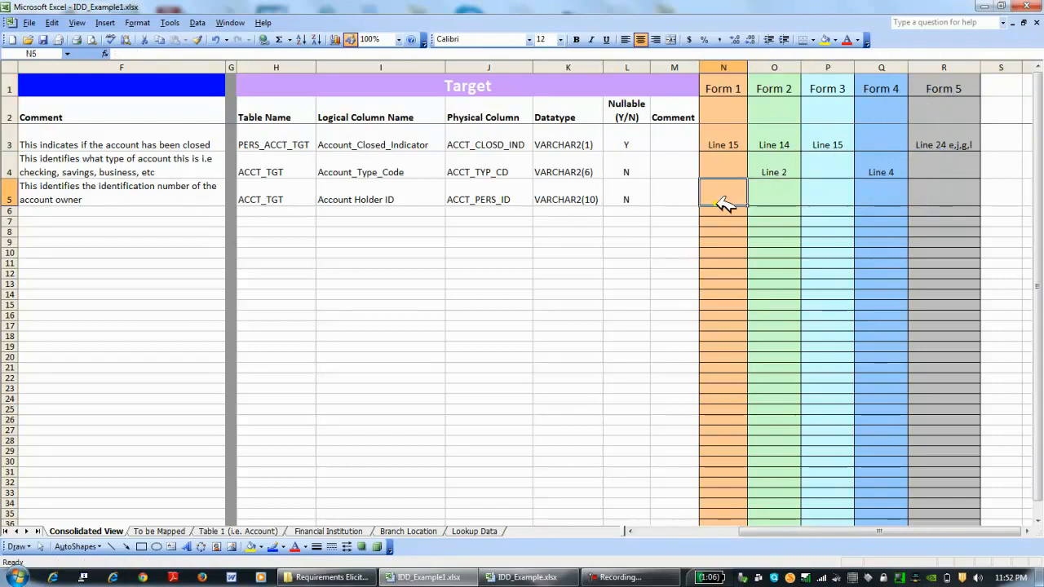
pyautogui.click(489, 241)
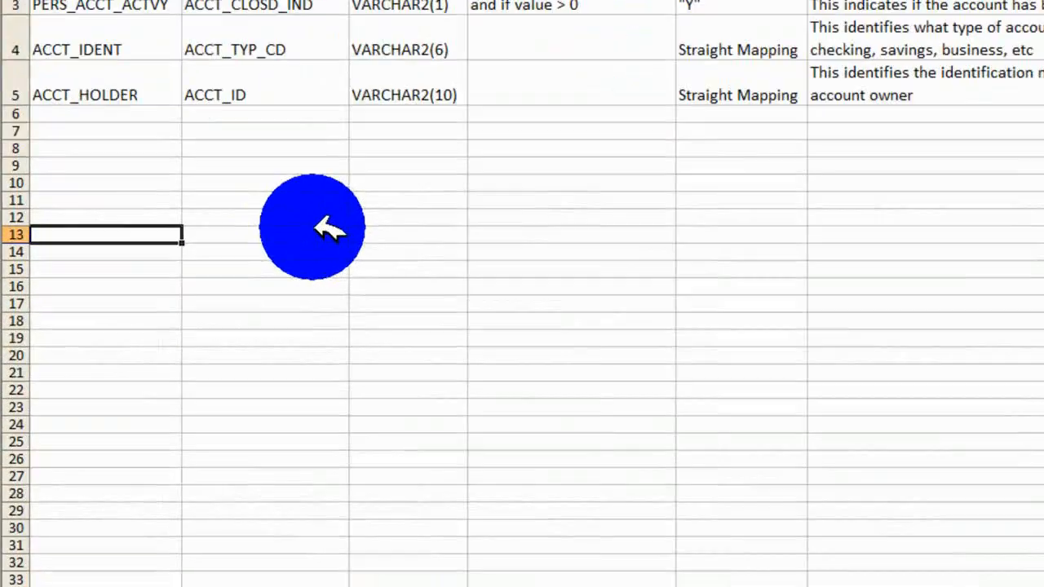
pyautogui.scroll(-3)
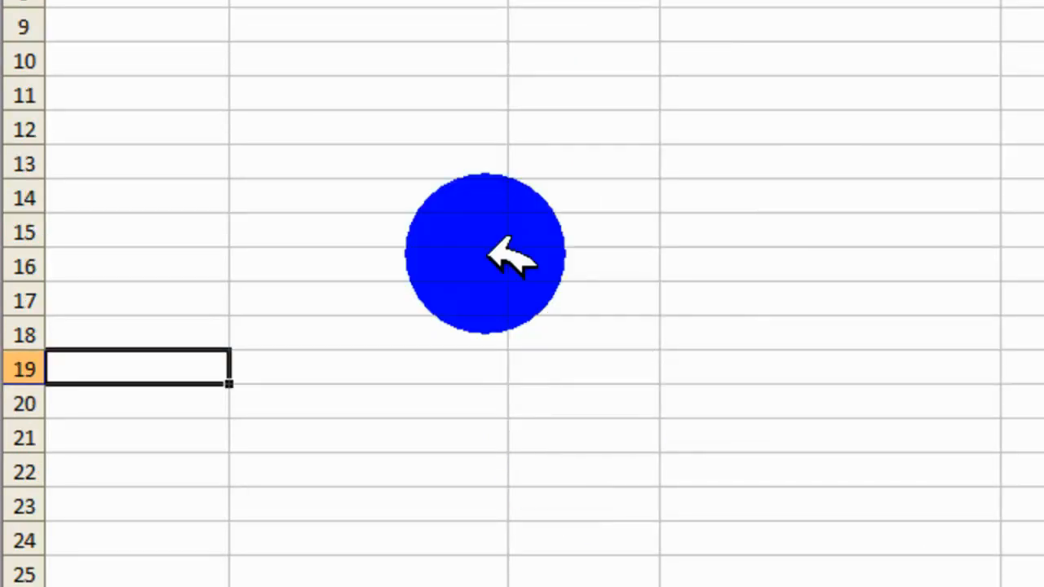
pyautogui.moveTo(710, 326)
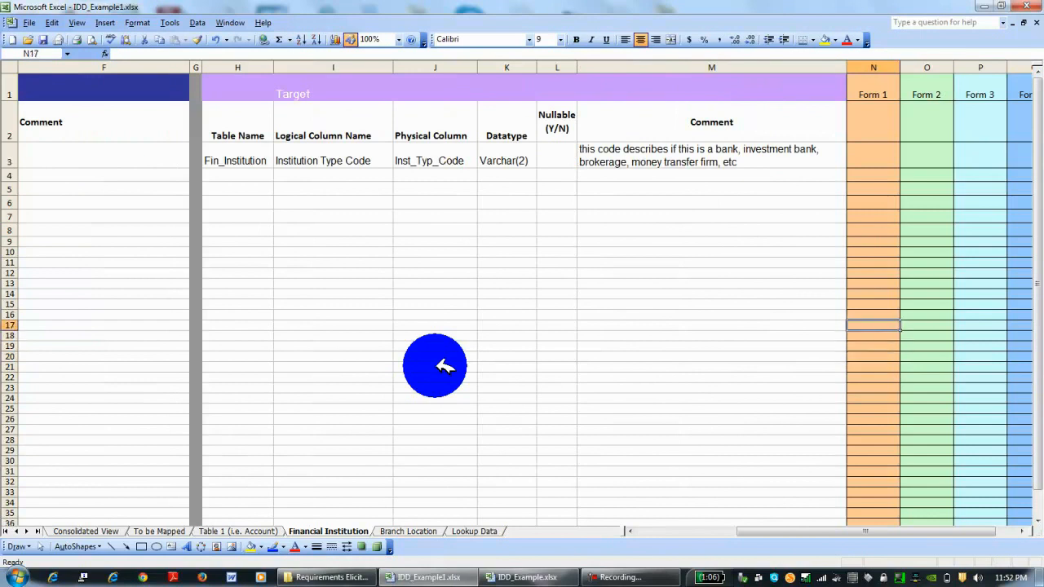
# Review the Institution Type Code logical column and its Varchar(2) datatype, then switch to the Branch Location sheet.
pyautogui.click(927, 161)
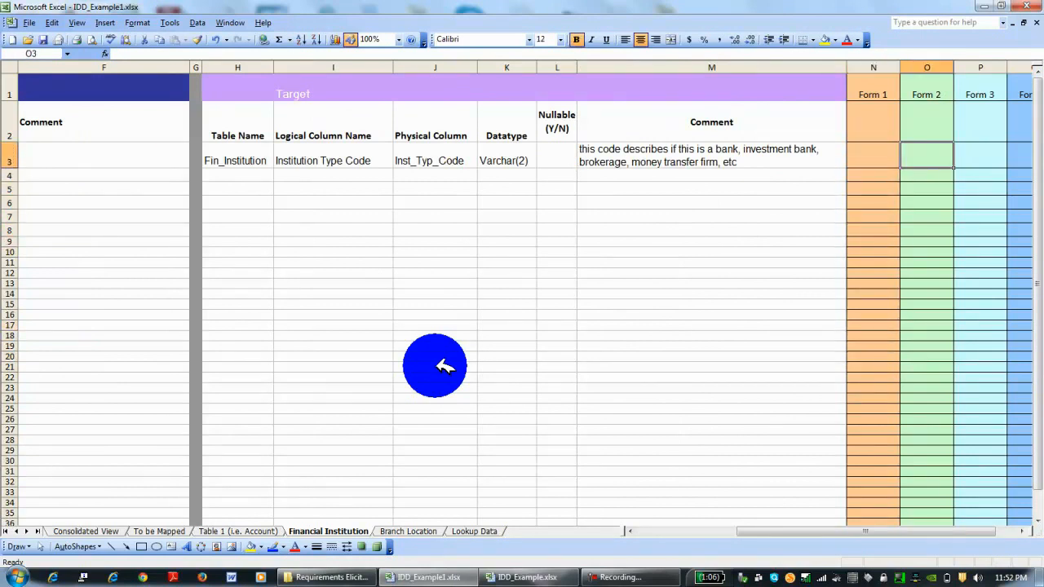
pyautogui.click(505, 129)
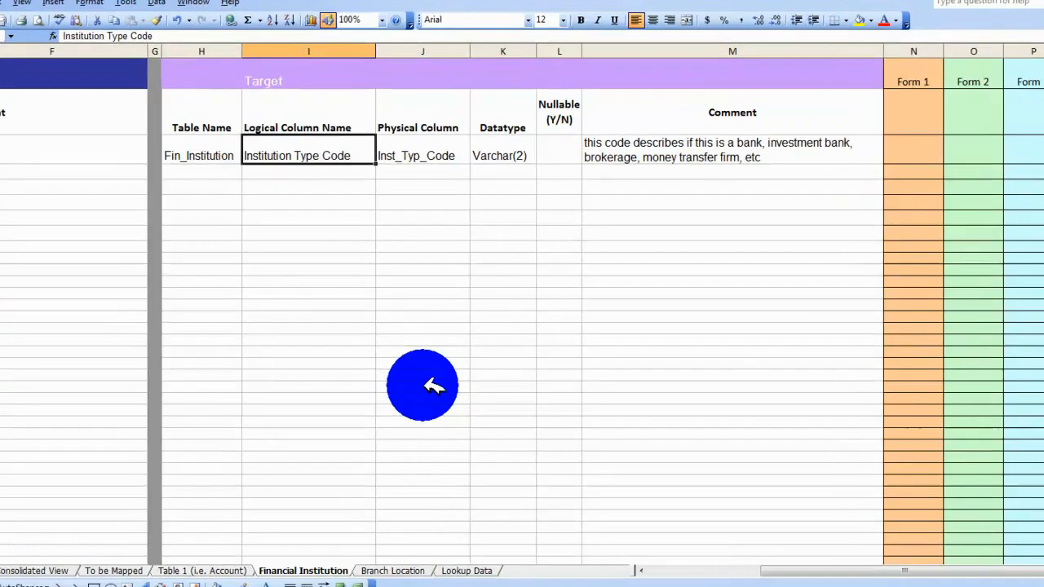
pyautogui.click(499, 157)
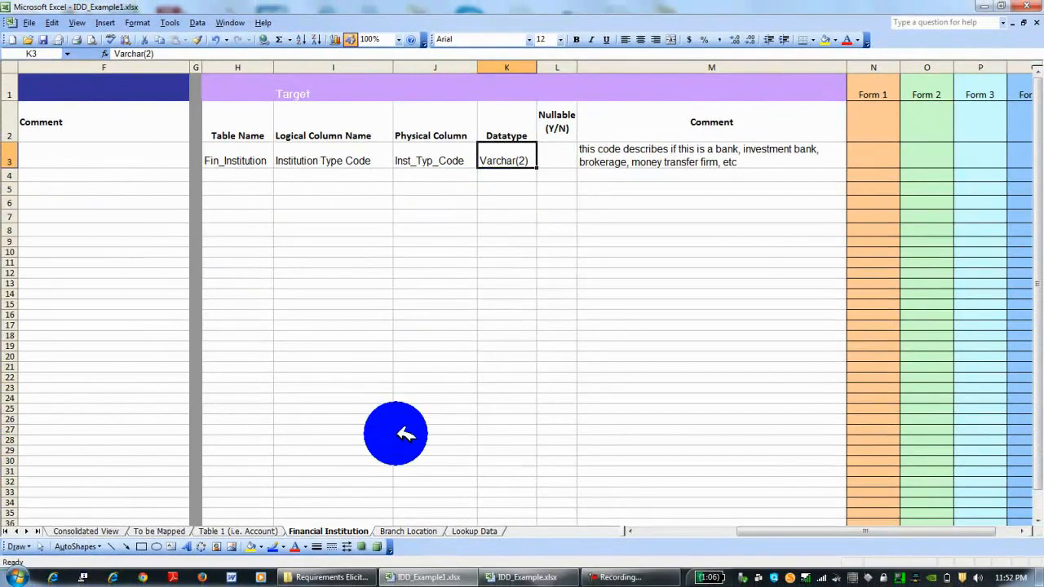
pyautogui.click(408, 532)
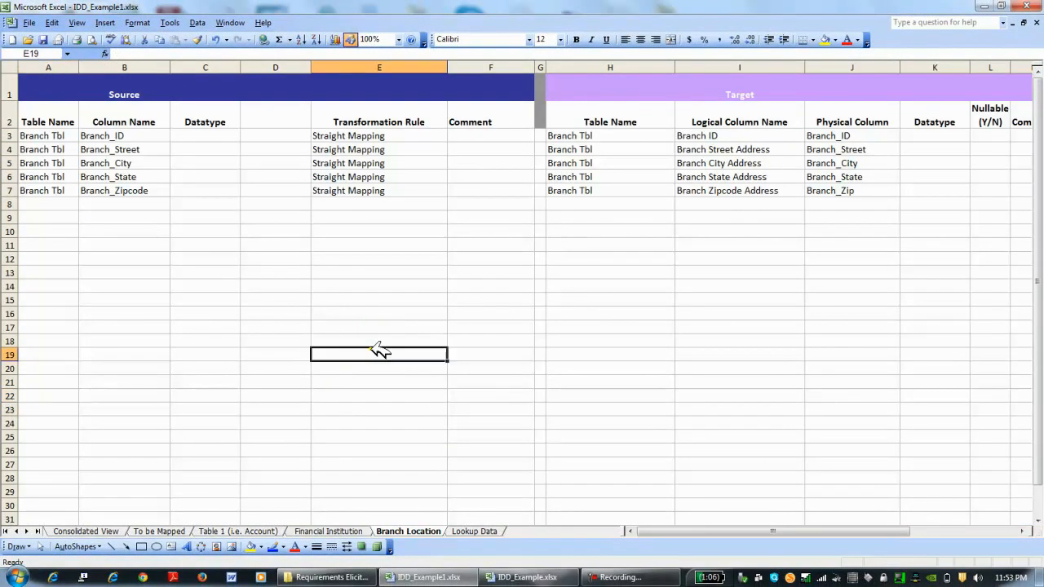
# Review the Branch Zipcode Address to Branch_Zip mapping and scroll right to the Form 1–5 columns.
pyautogui.click(379, 245)
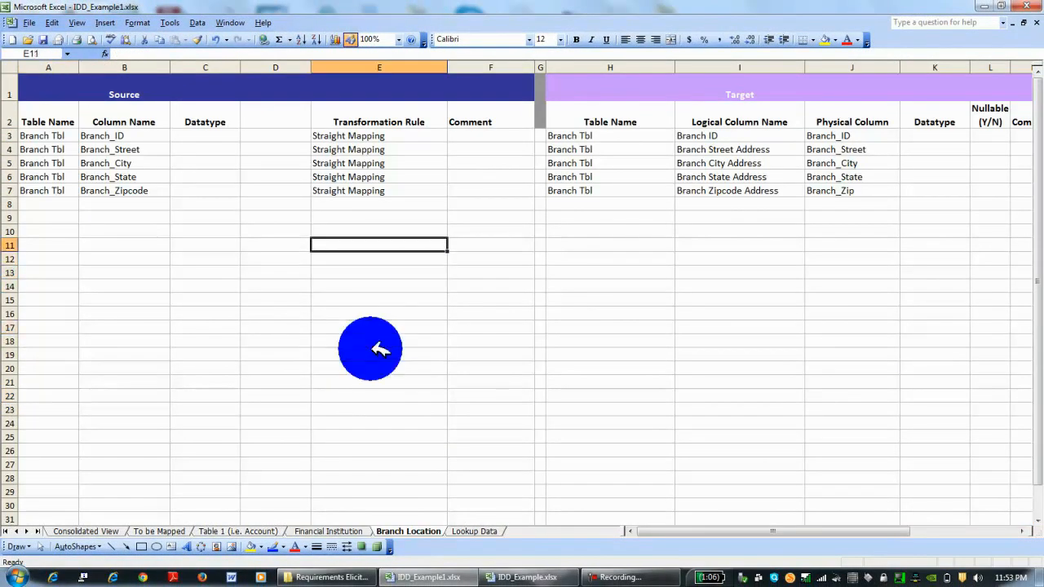
pyautogui.click(379, 217)
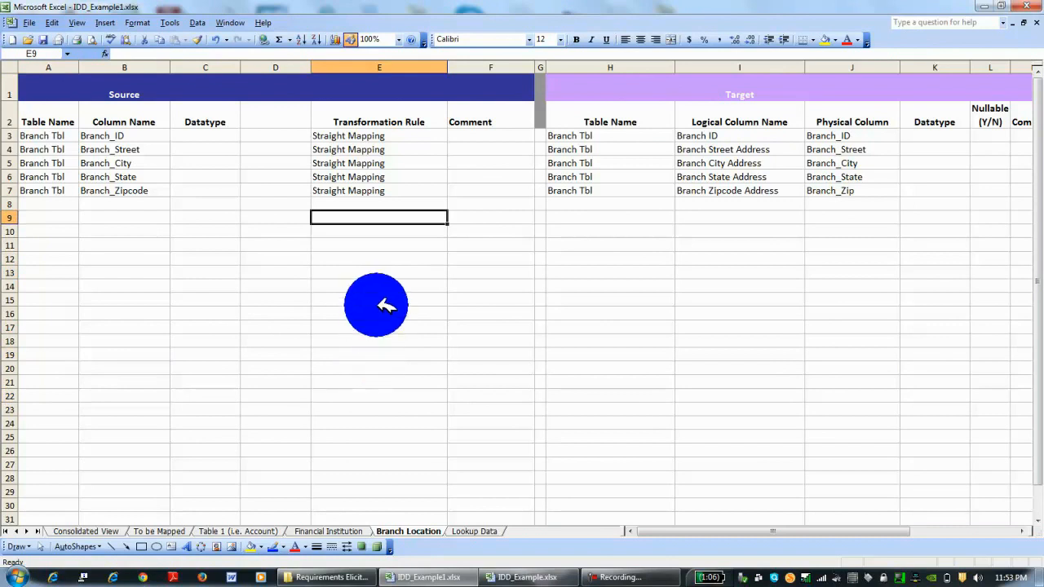
pyautogui.click(740, 204)
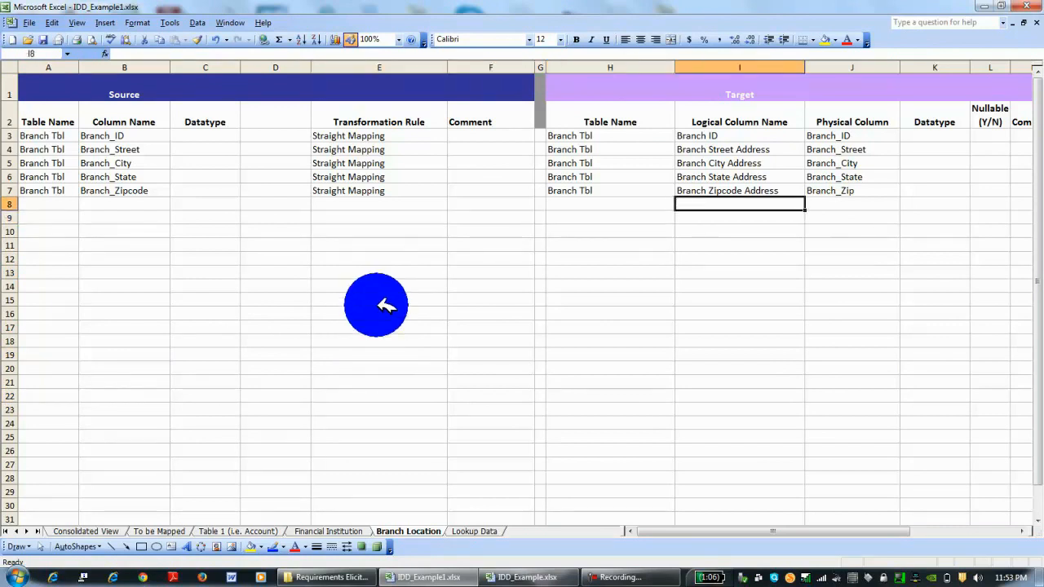
pyautogui.click(739, 189)
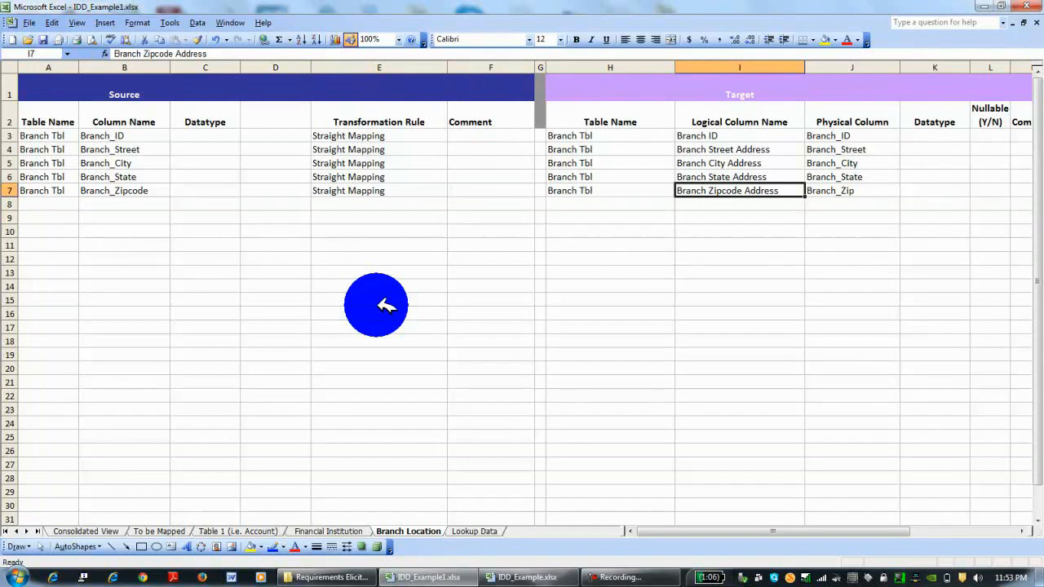
pyautogui.click(852, 189)
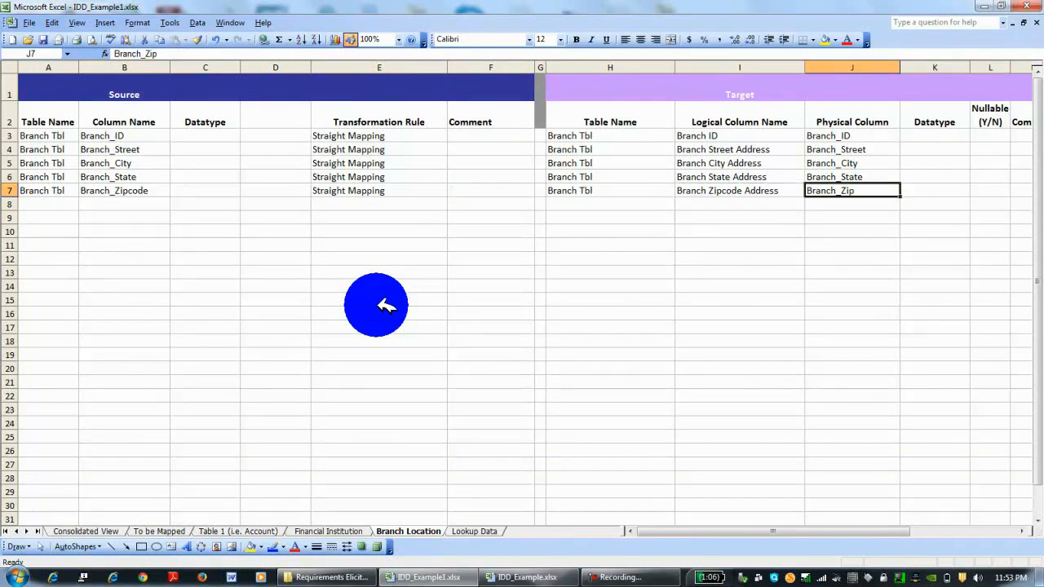
pyautogui.click(611, 189)
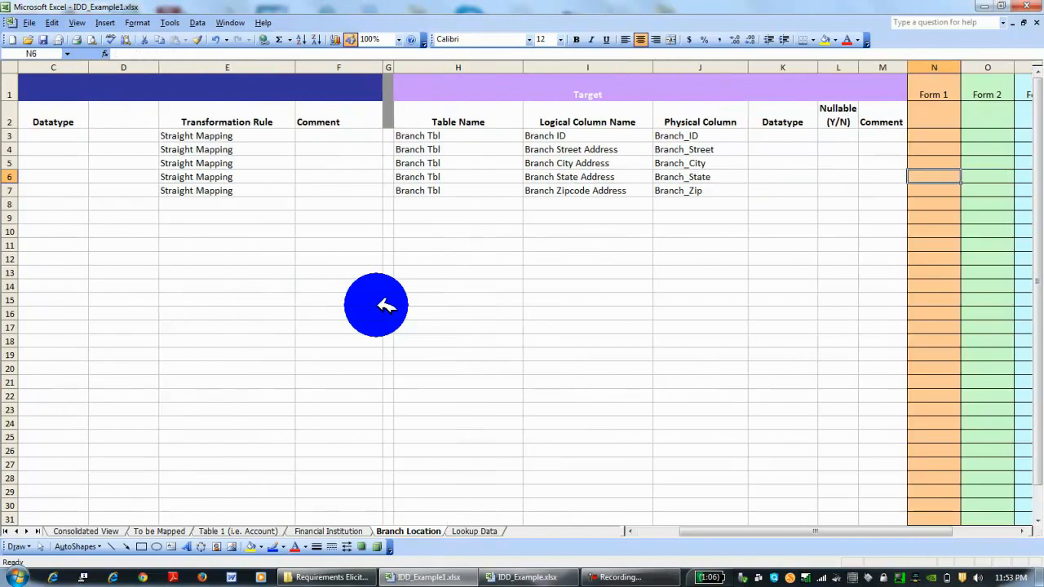
pyautogui.hscroll(3)
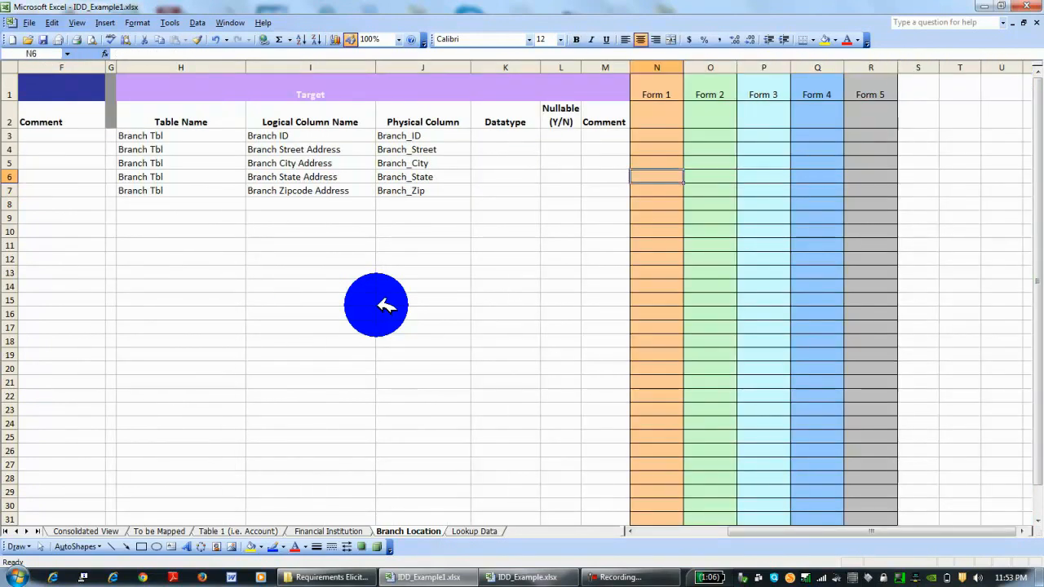
pyautogui.moveTo(456, 532)
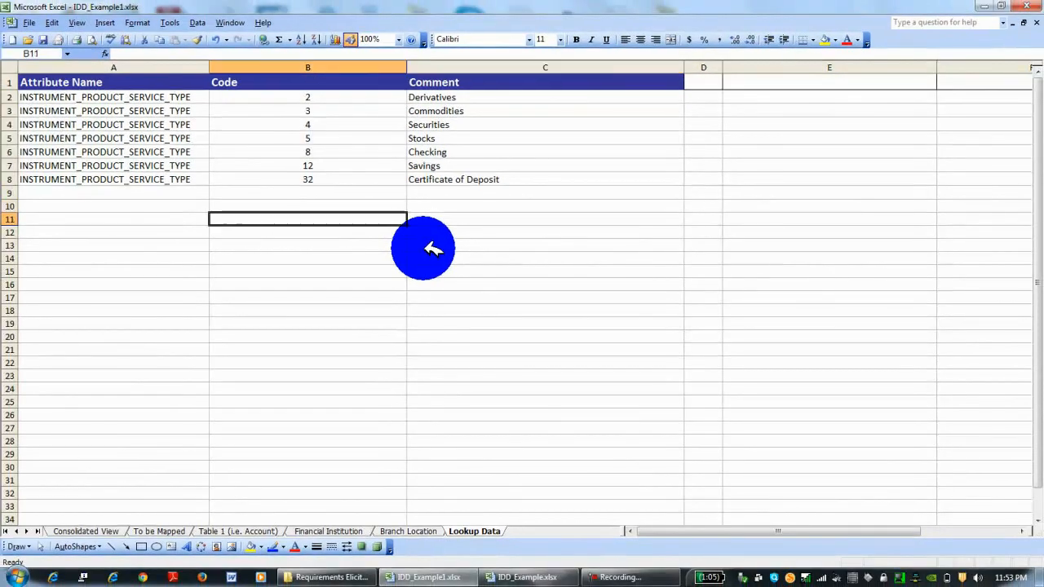
# Review the lookup attribute names with their Derivatives and Certificate of Deposit comments.
pyautogui.click(114, 219)
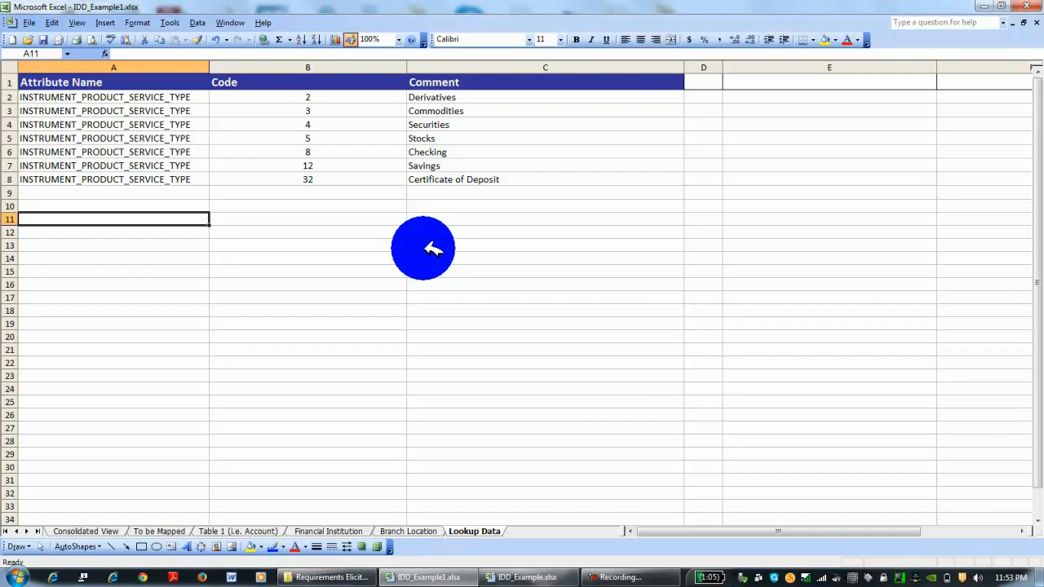
pyautogui.click(114, 177)
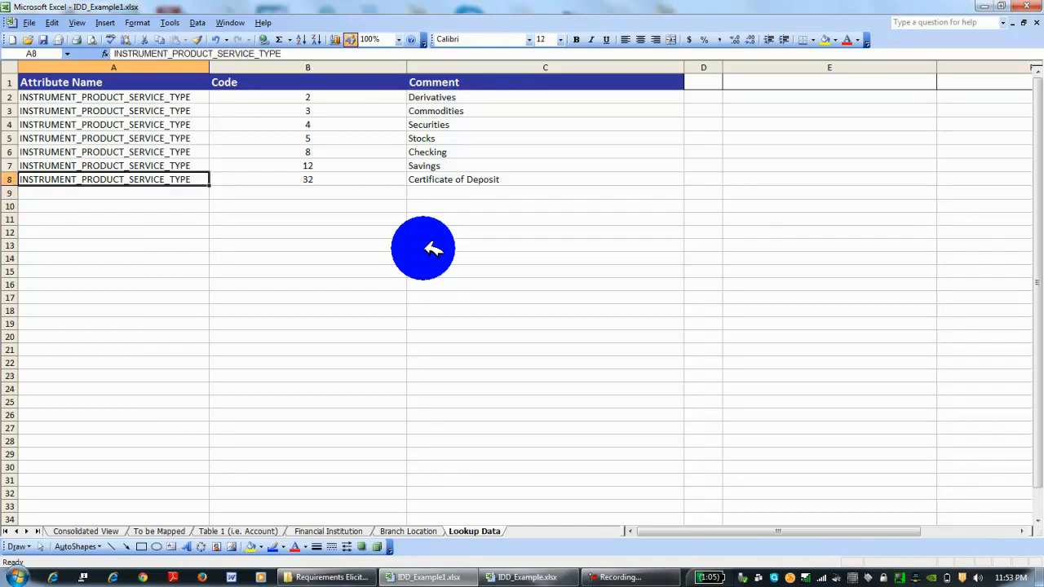
pyautogui.click(114, 111)
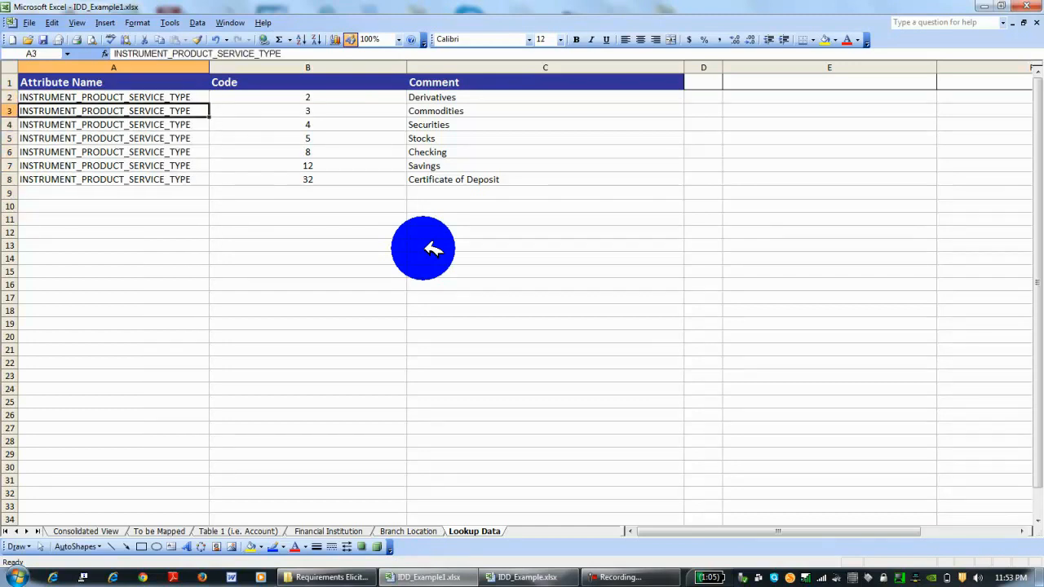
pyautogui.click(114, 178)
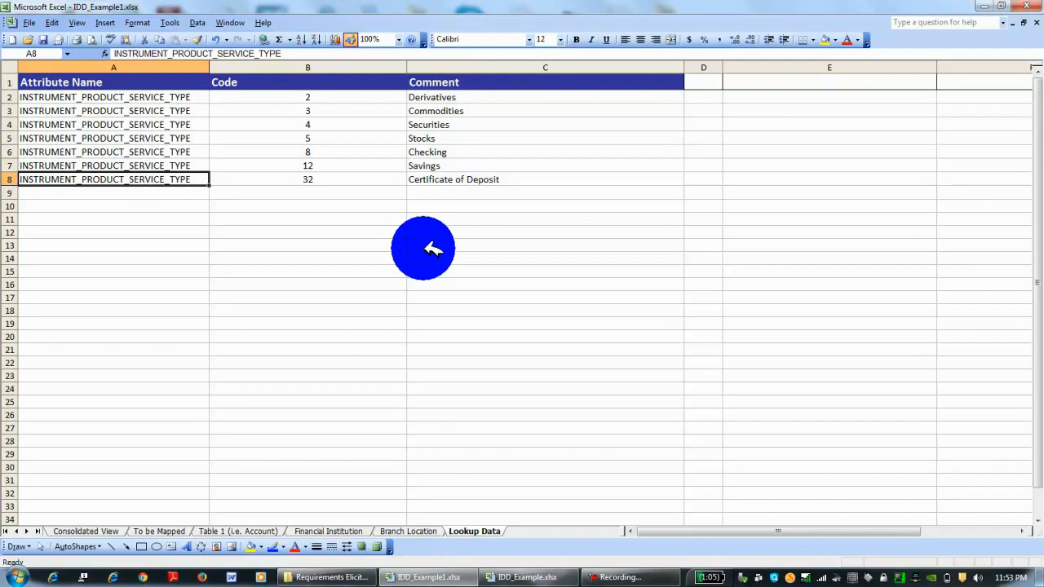
pyautogui.click(545, 178)
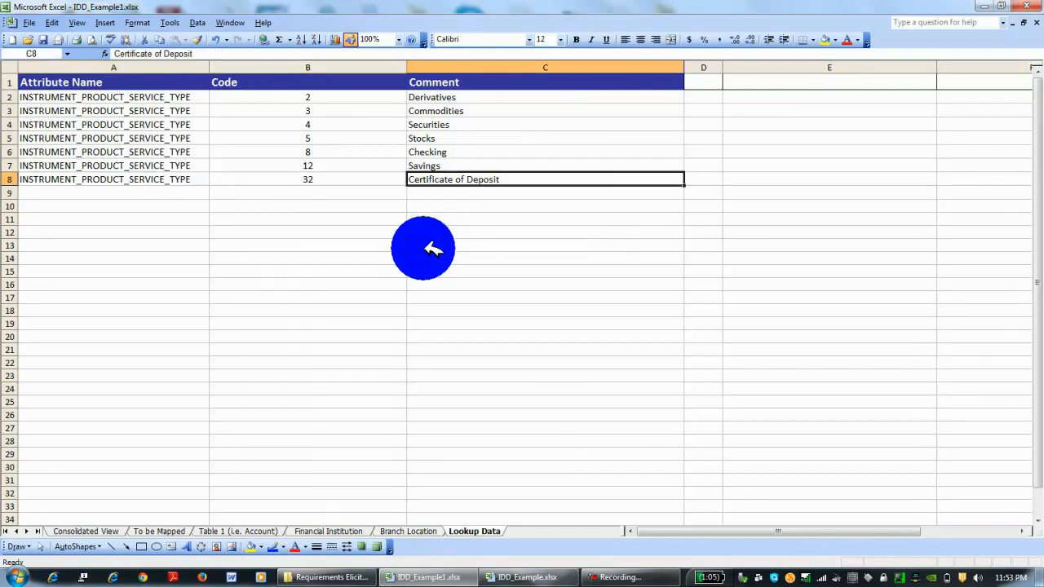
pyautogui.click(545, 98)
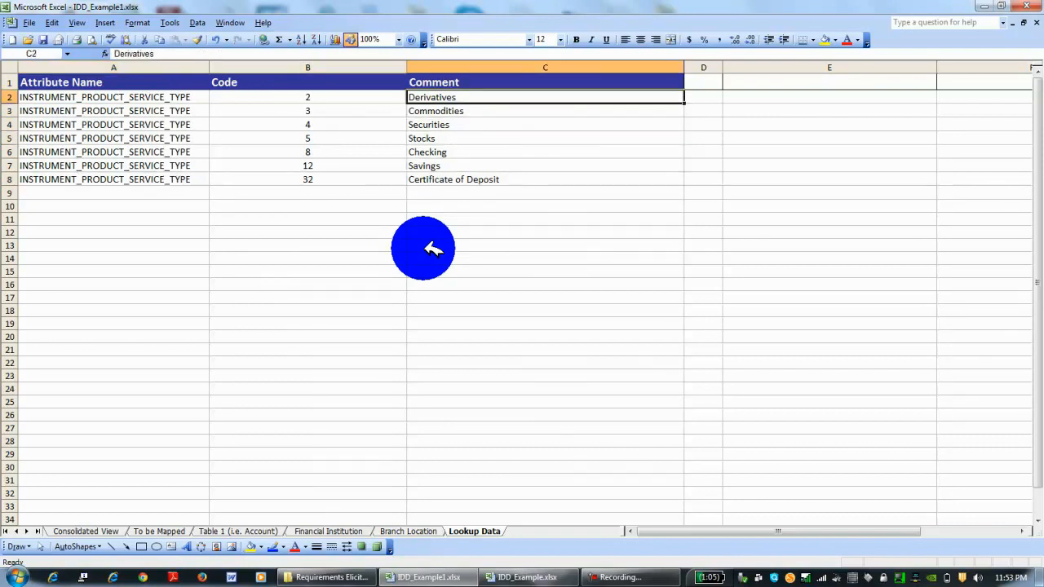
pyautogui.click(545, 167)
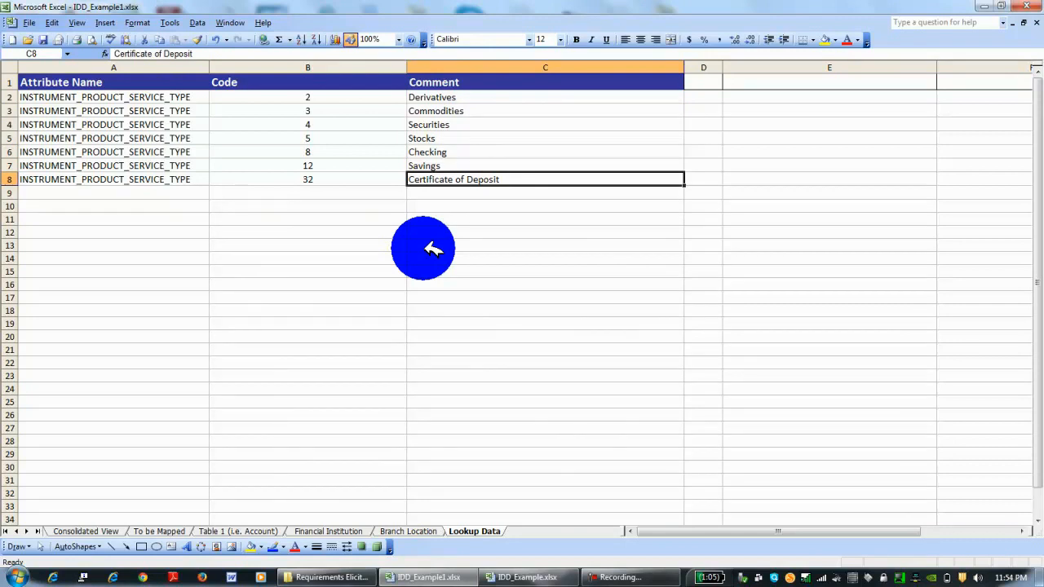
pyautogui.click(112, 111)
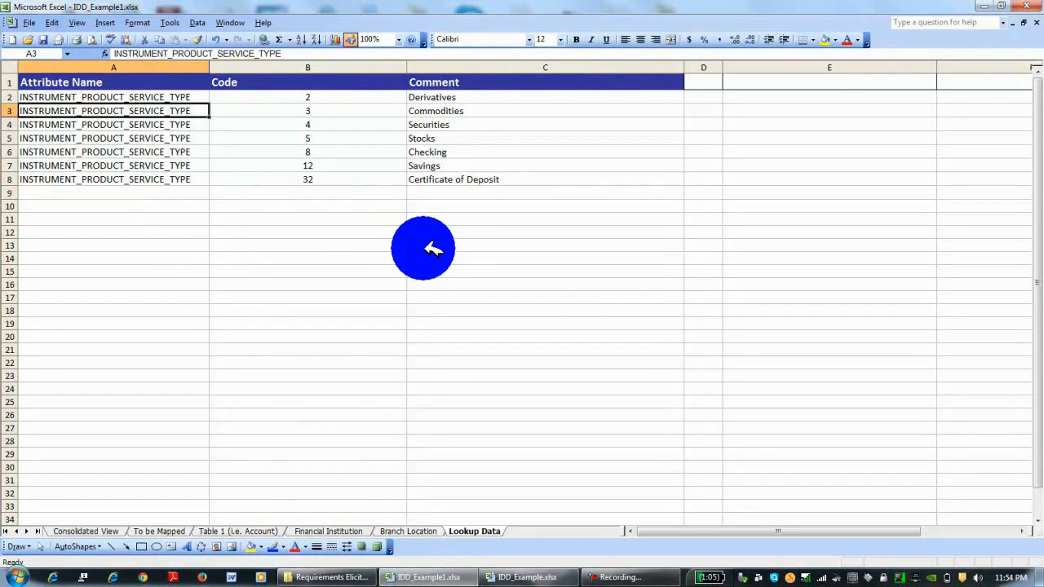
# Check the empty cells below the last entries in the attribute and Code columns.
pyautogui.click(306, 193)
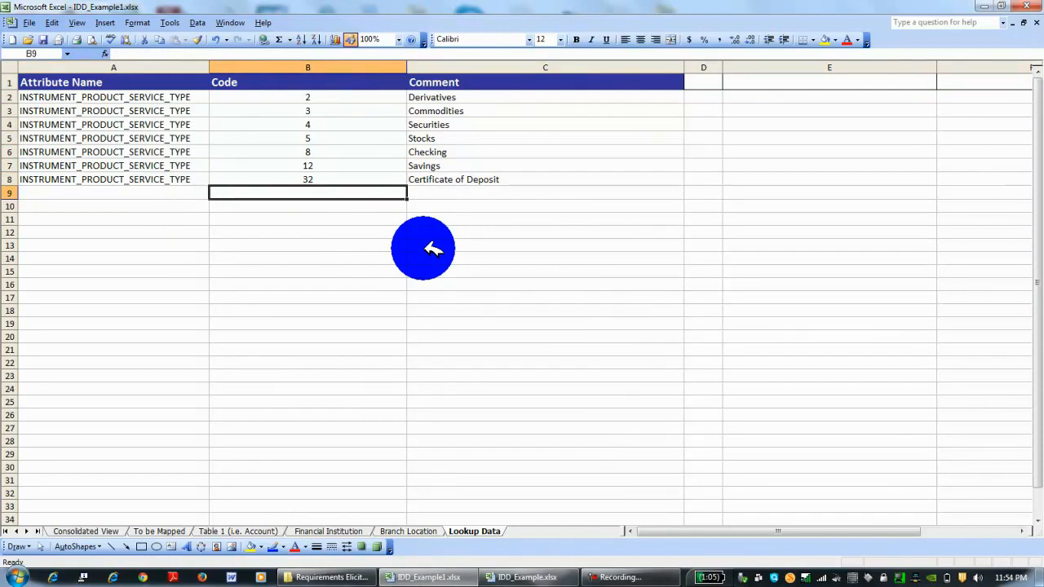
pyautogui.click(114, 271)
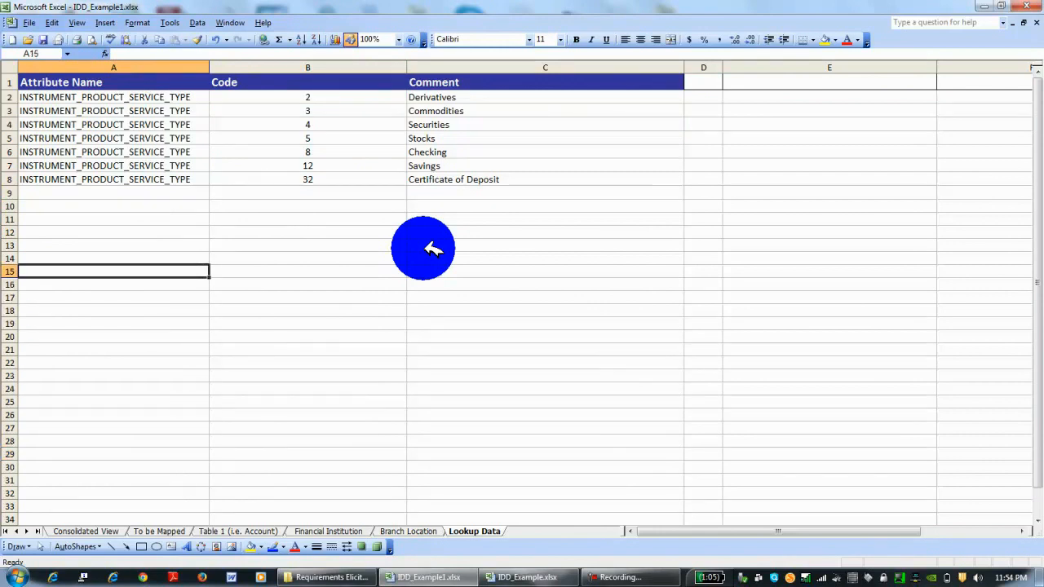
pyautogui.moveTo(422, 182)
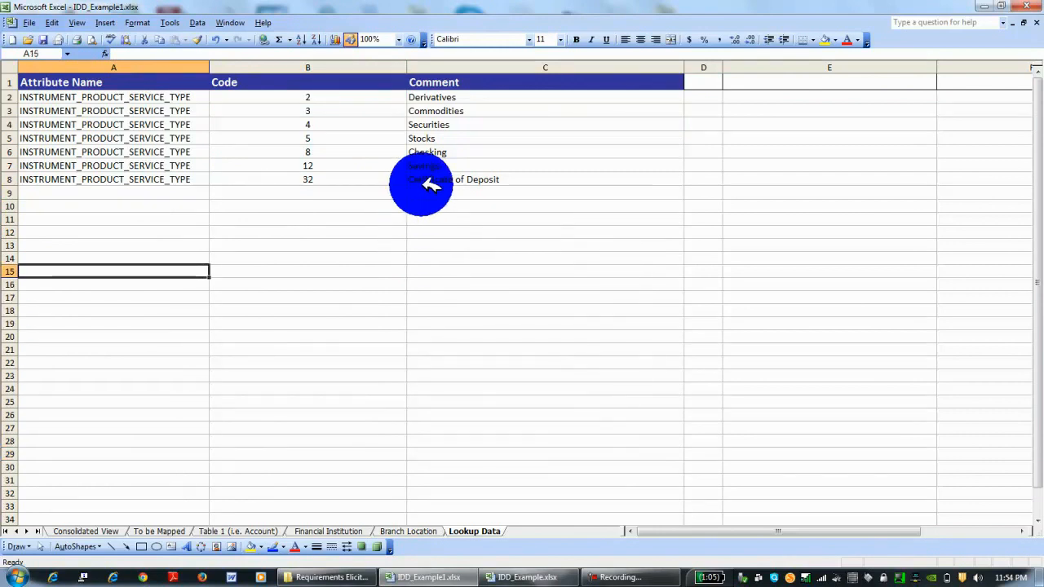
pyautogui.click(307, 205)
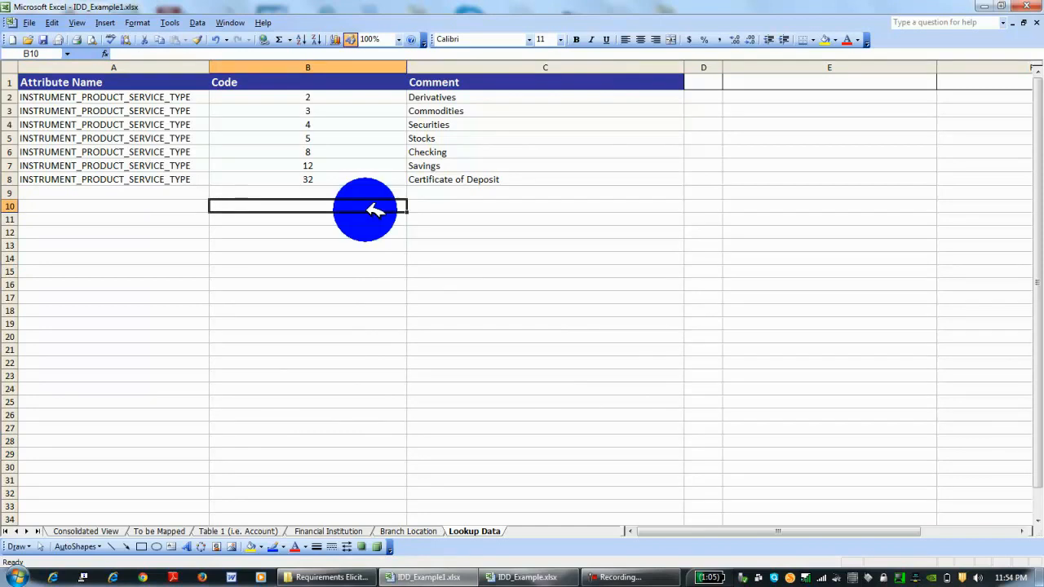
pyautogui.click(114, 284)
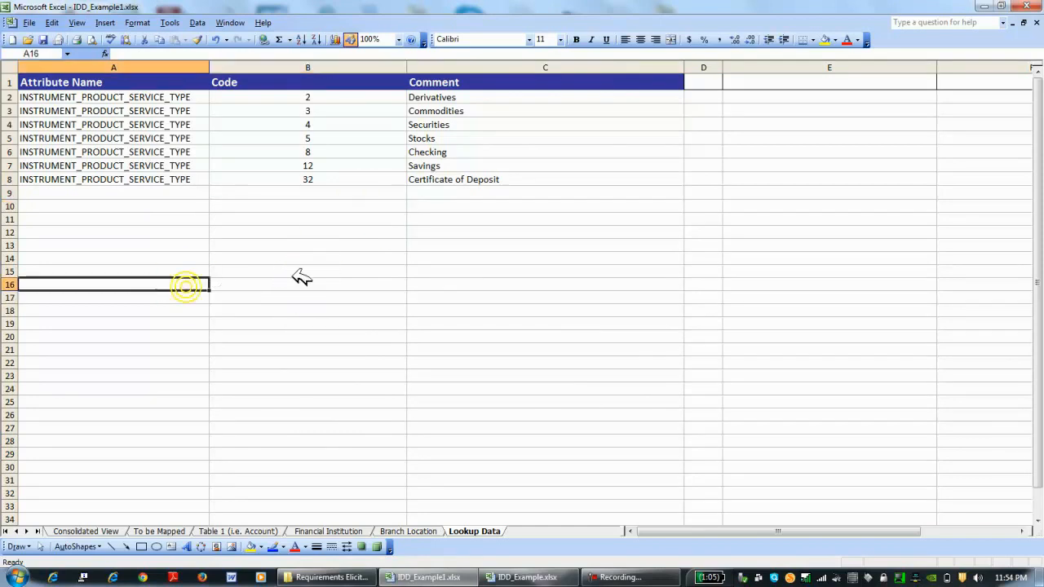
pyautogui.click(307, 271)
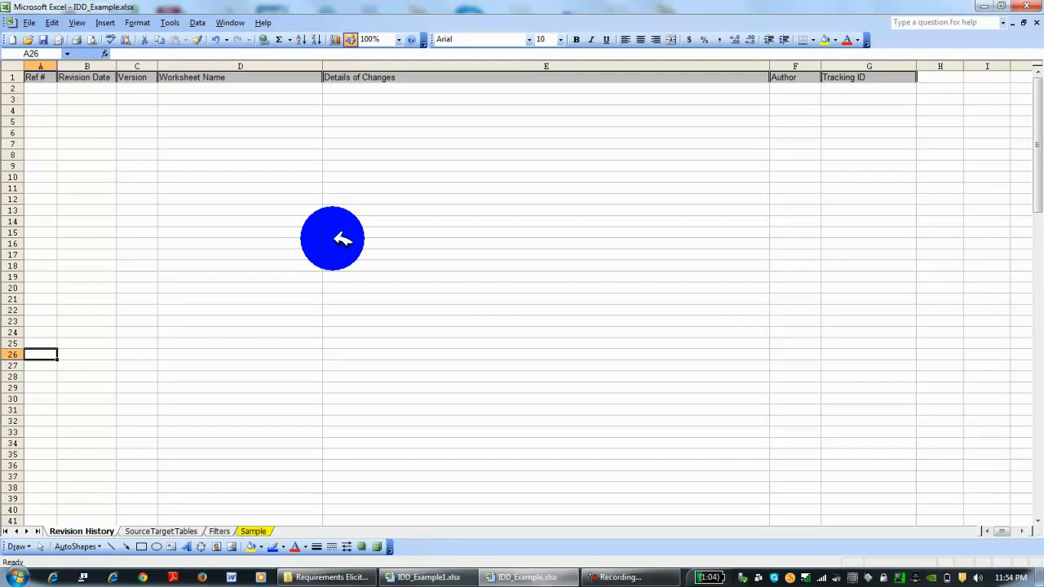
pyautogui.moveTo(235, 407)
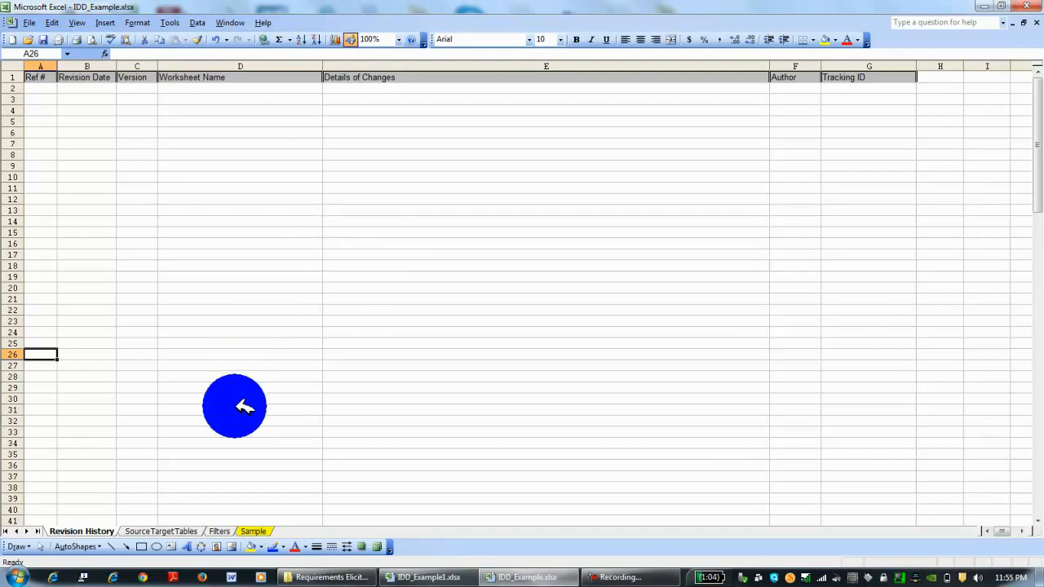
# Review the empty change-log heading cells on the Revision History sheet.
pyautogui.click(137, 153)
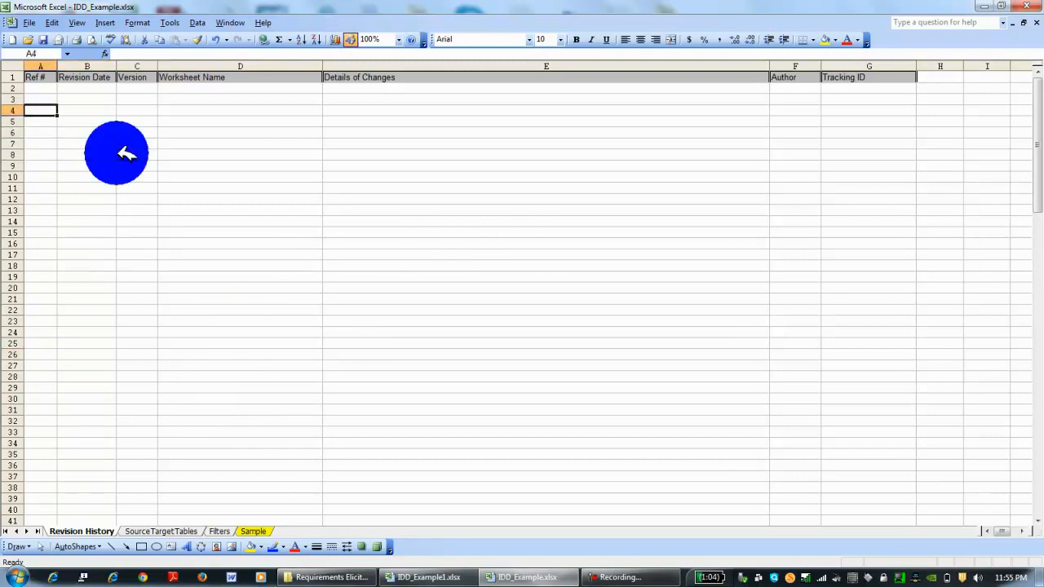
pyautogui.click(39, 100)
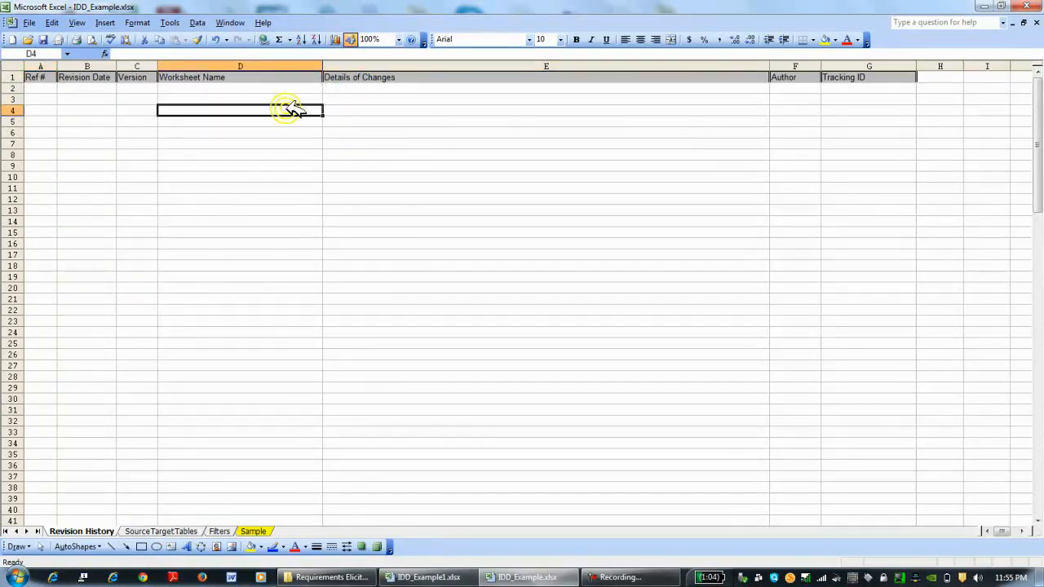
pyautogui.click(240, 115)
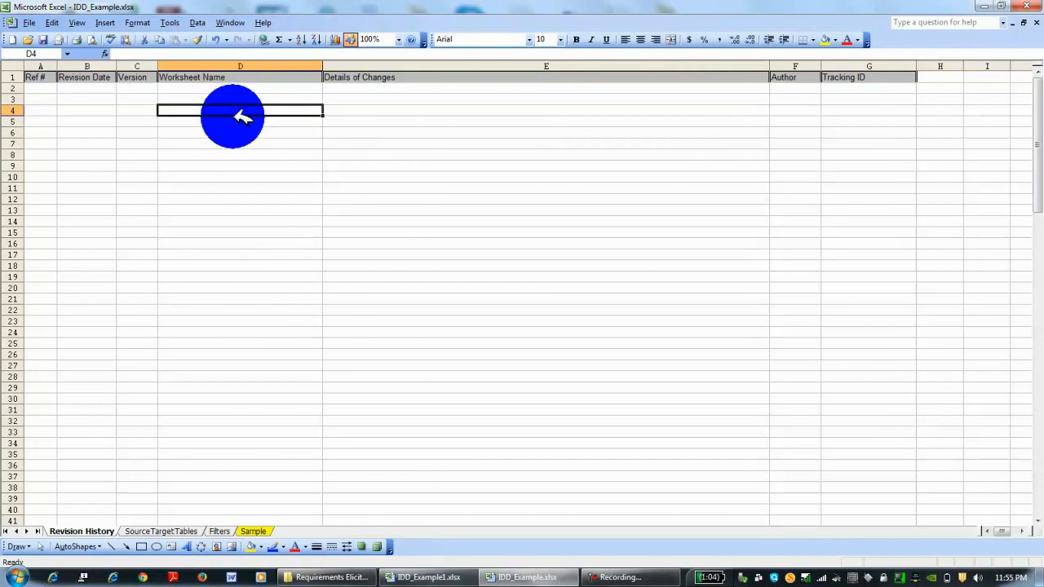
pyautogui.moveTo(124, 117)
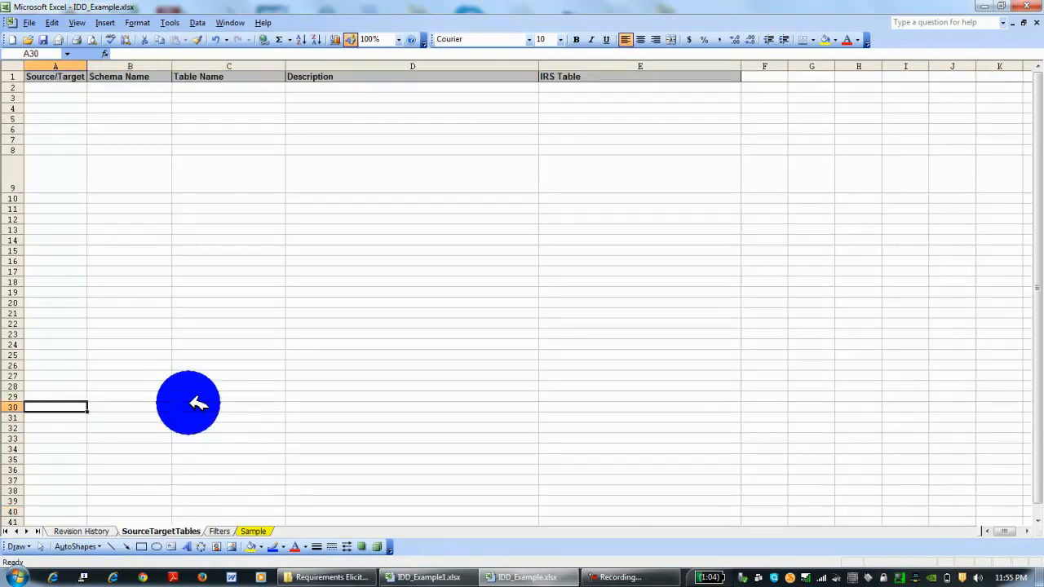
# Move past the Filters sheet to the Sample mapping sheet of IDD_Example.
pyautogui.click(55, 98)
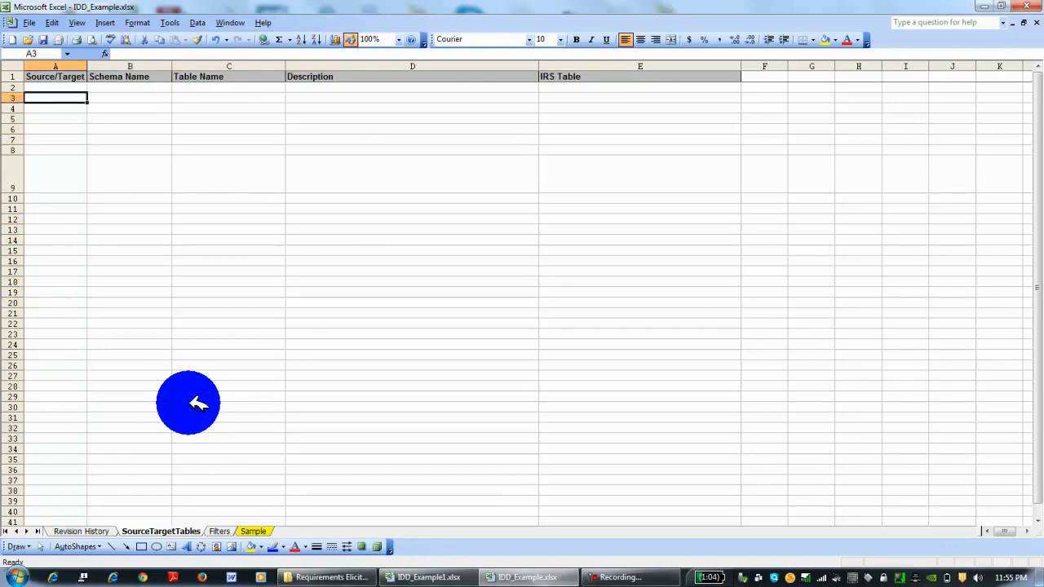
pyautogui.moveTo(513, 253)
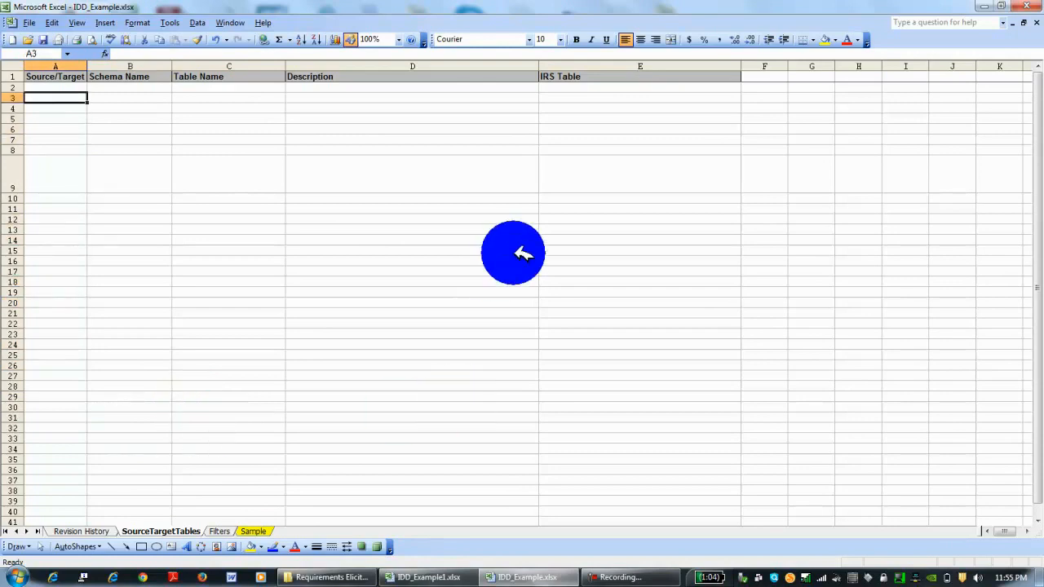
pyautogui.click(640, 77)
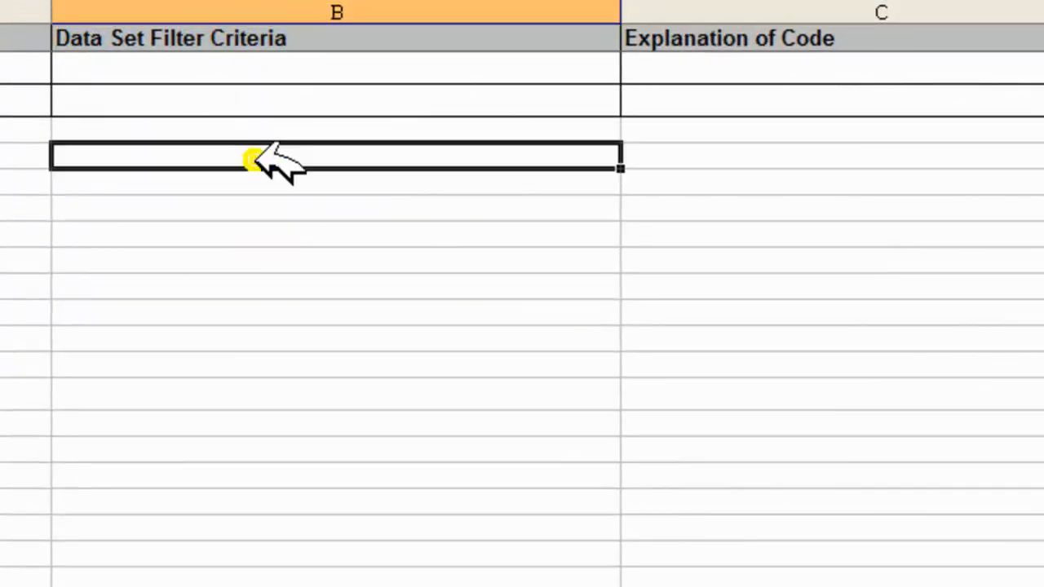
pyautogui.click(253, 160)
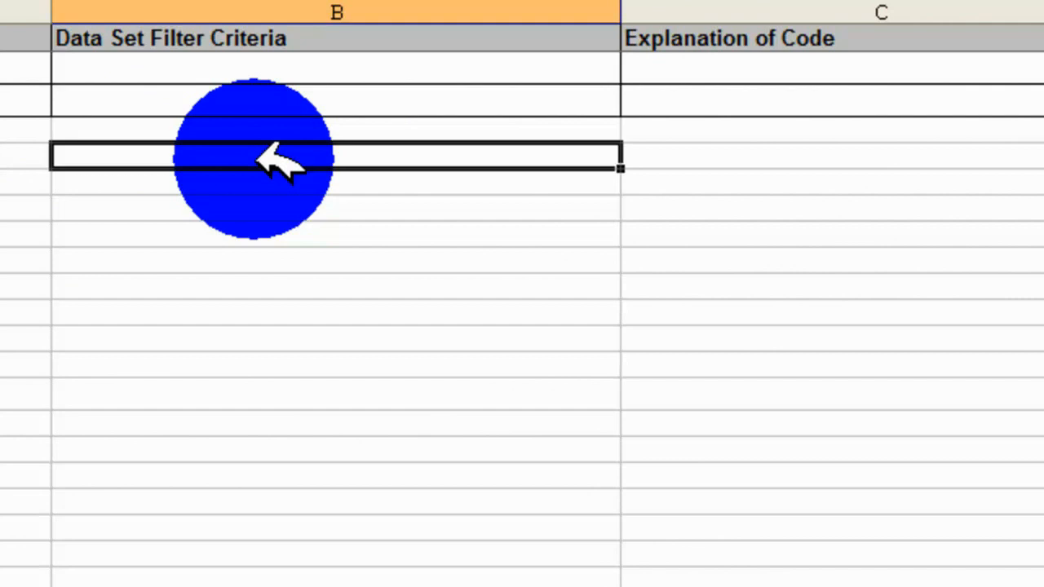
pyautogui.moveTo(106, 580)
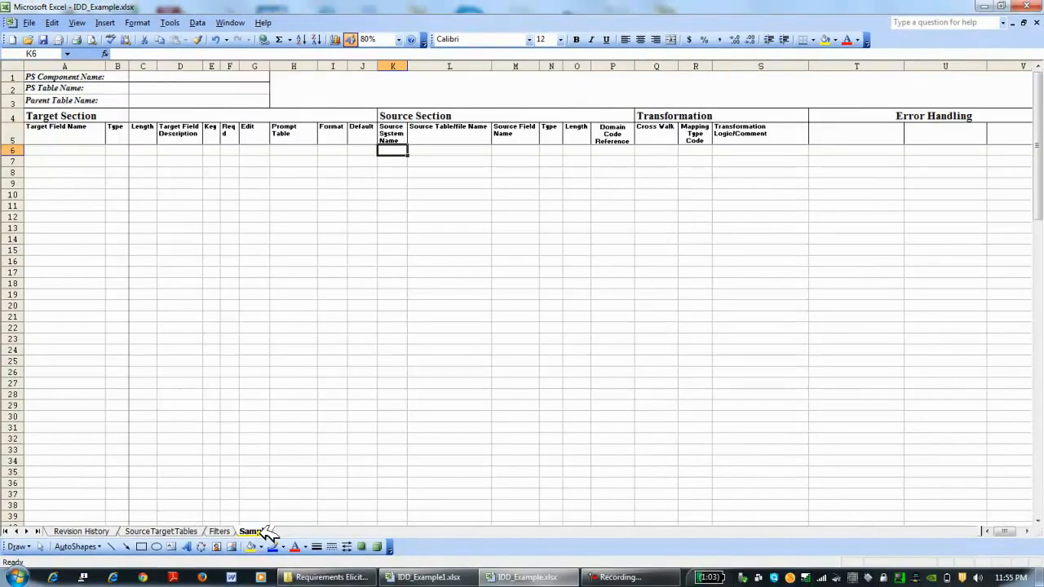
pyautogui.click(144, 382)
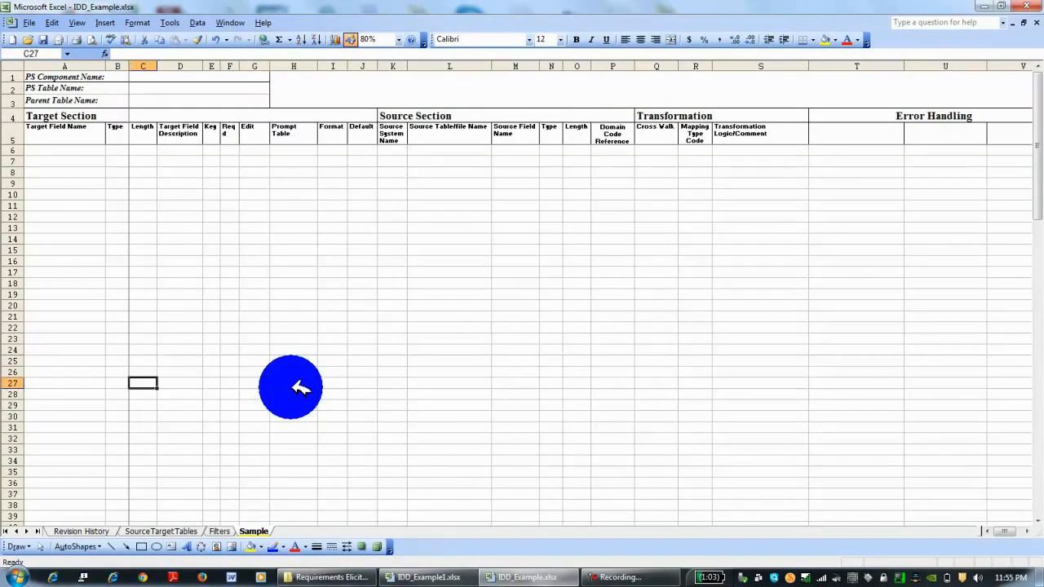
pyautogui.click(64, 76)
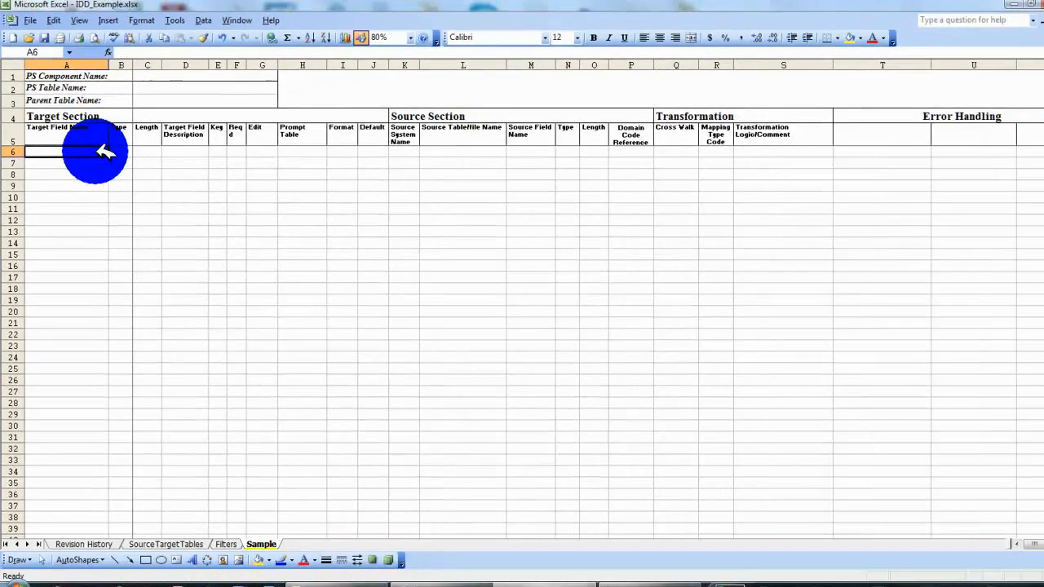
pyautogui.moveTo(65, 152); pyautogui.dragTo(118, 183)
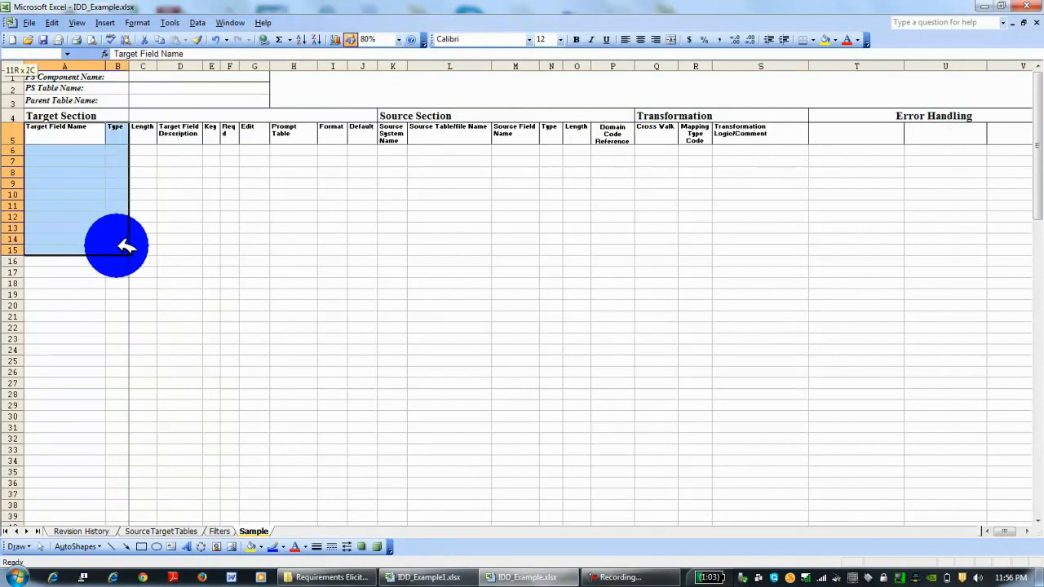
pyautogui.moveTo(117, 248); pyautogui.dragTo(144, 253)
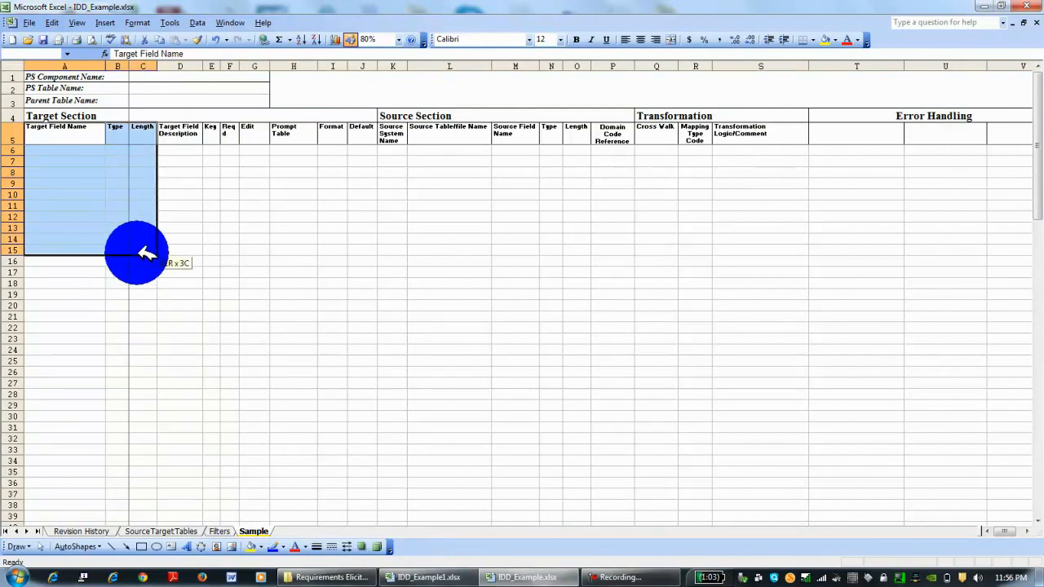
pyautogui.click(179, 140)
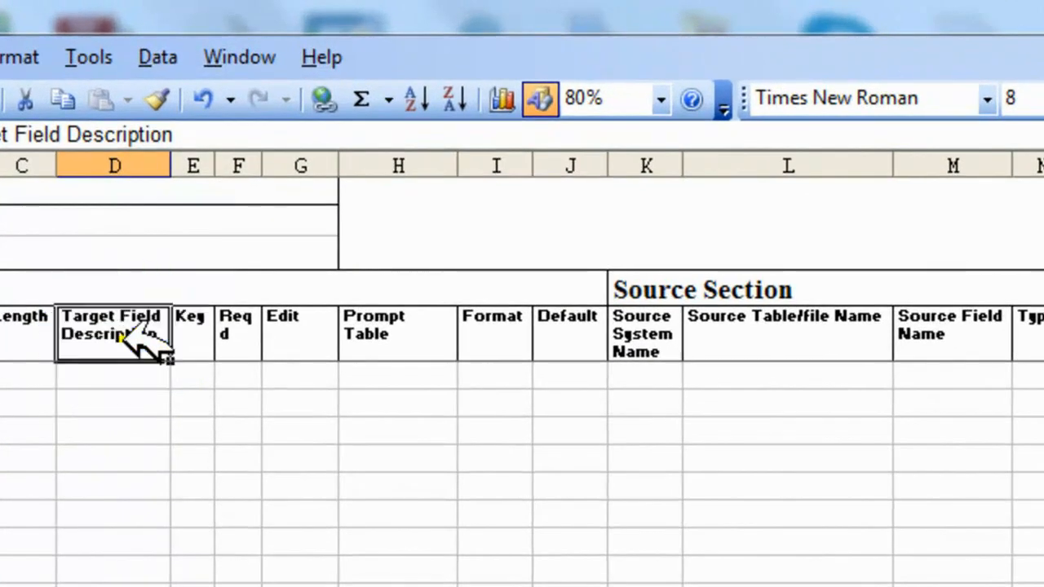
pyautogui.click(193, 482)
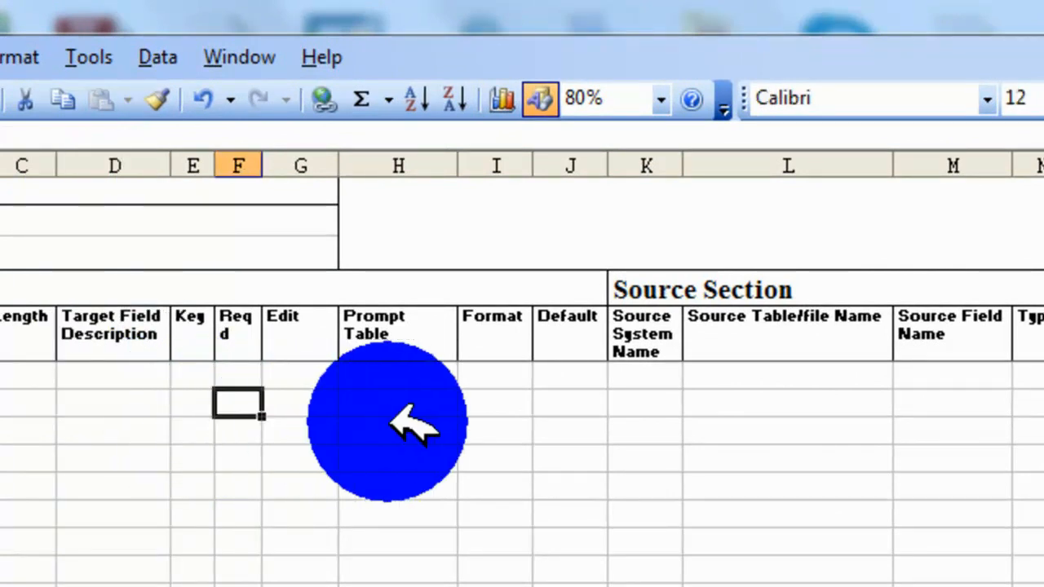
pyautogui.click(398, 428)
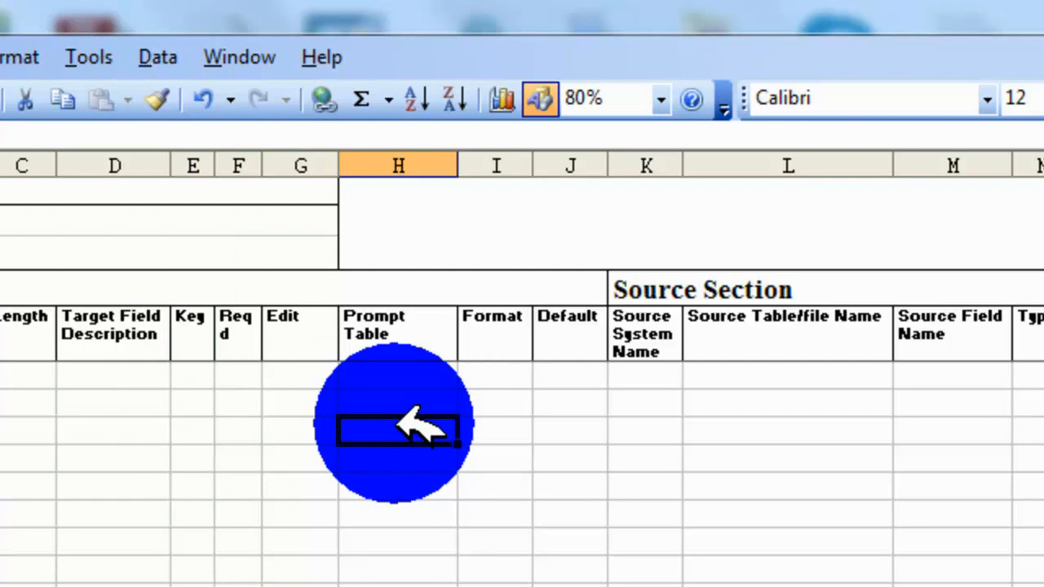
pyautogui.moveTo(554, 427)
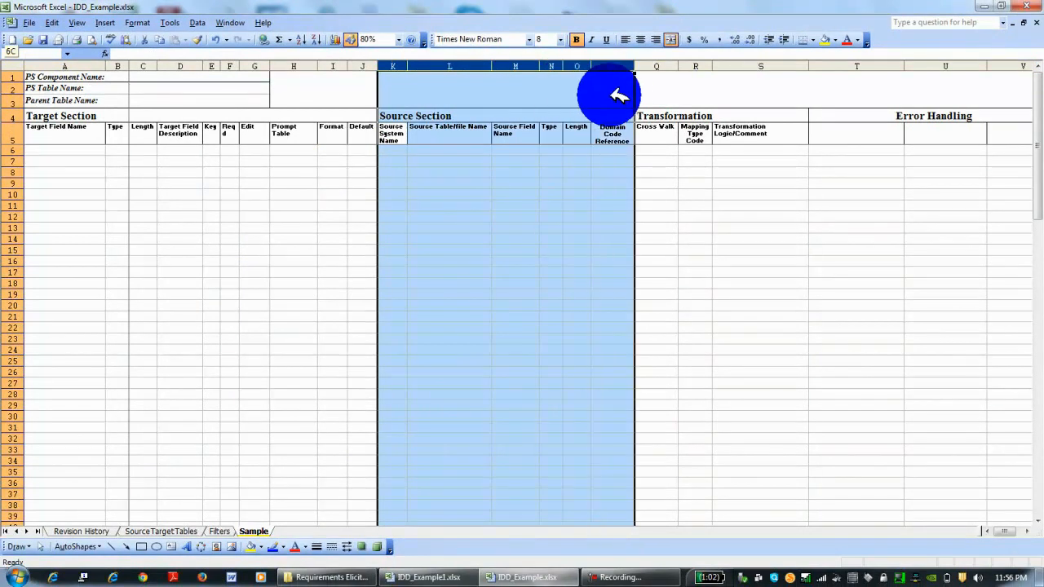
pyautogui.click(614, 162)
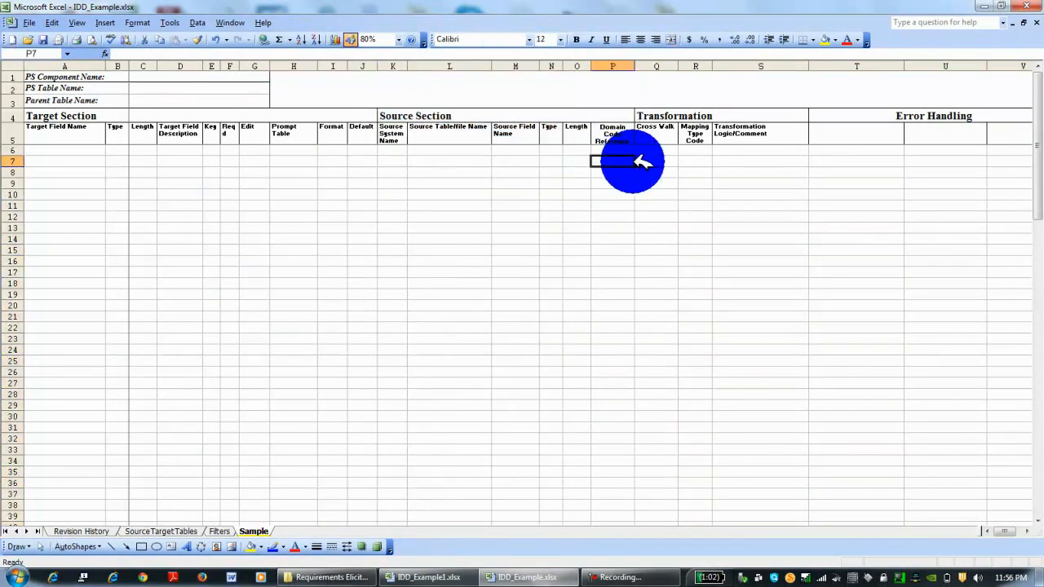
pyautogui.click(856, 150)
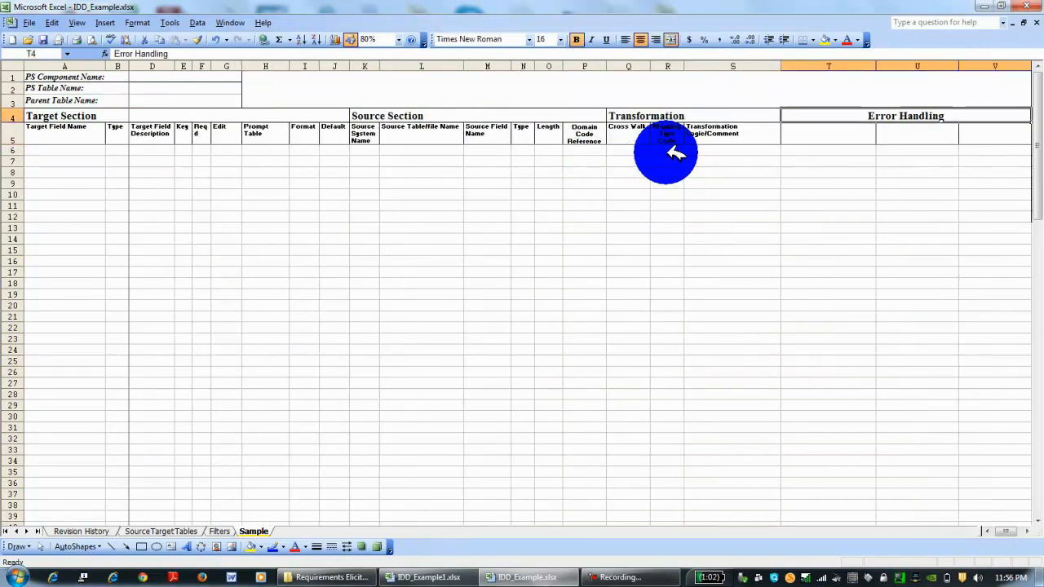
pyautogui.click(733, 150)
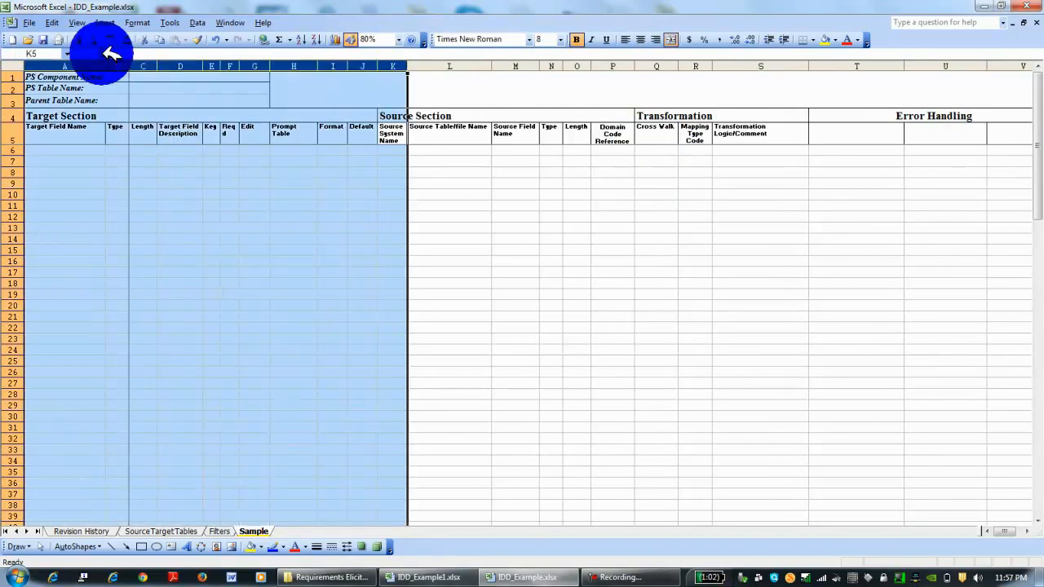
pyautogui.click(449, 65)
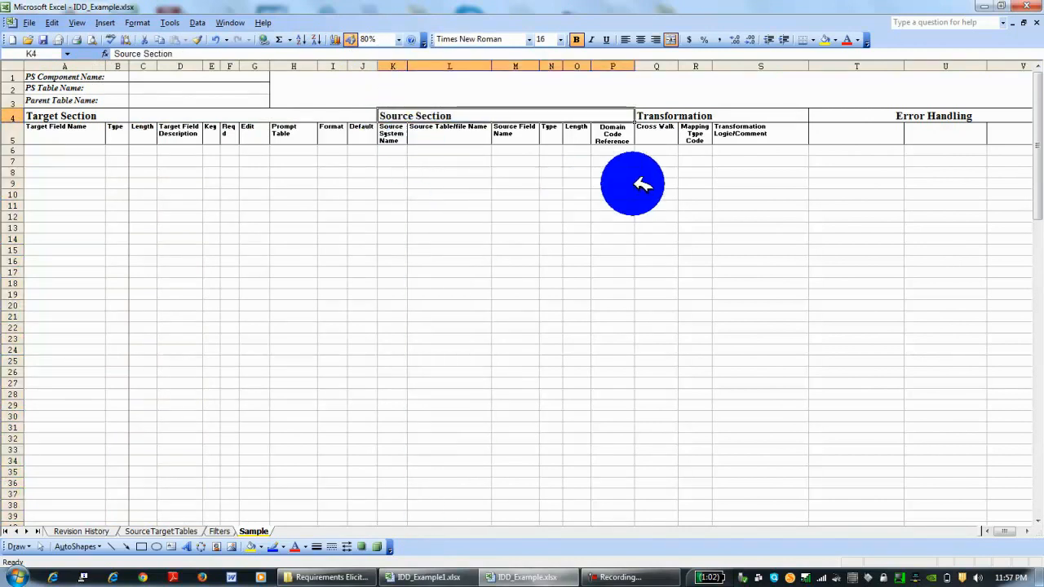
pyautogui.click(672, 116)
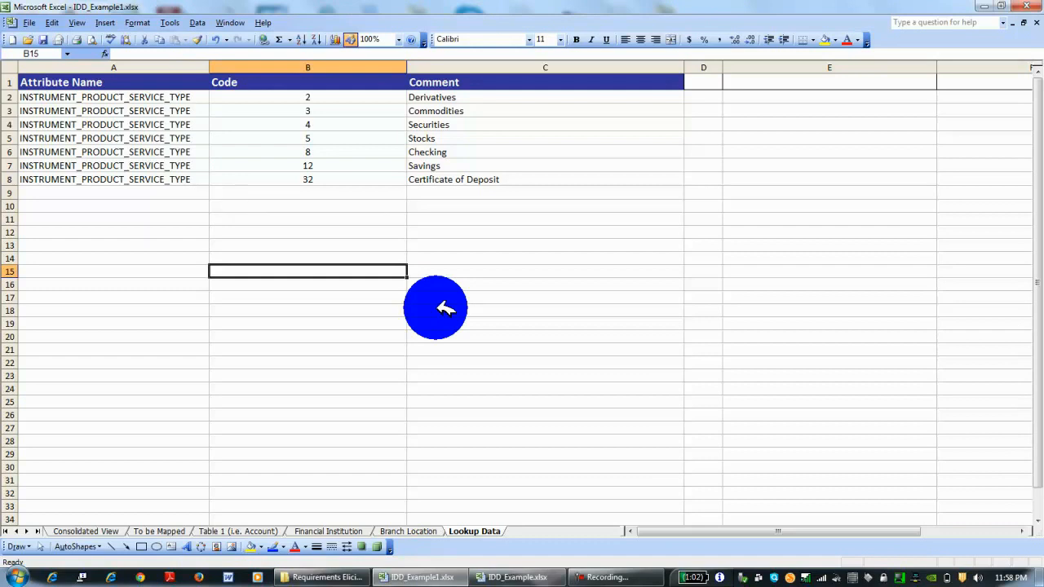
pyautogui.click(545, 258)
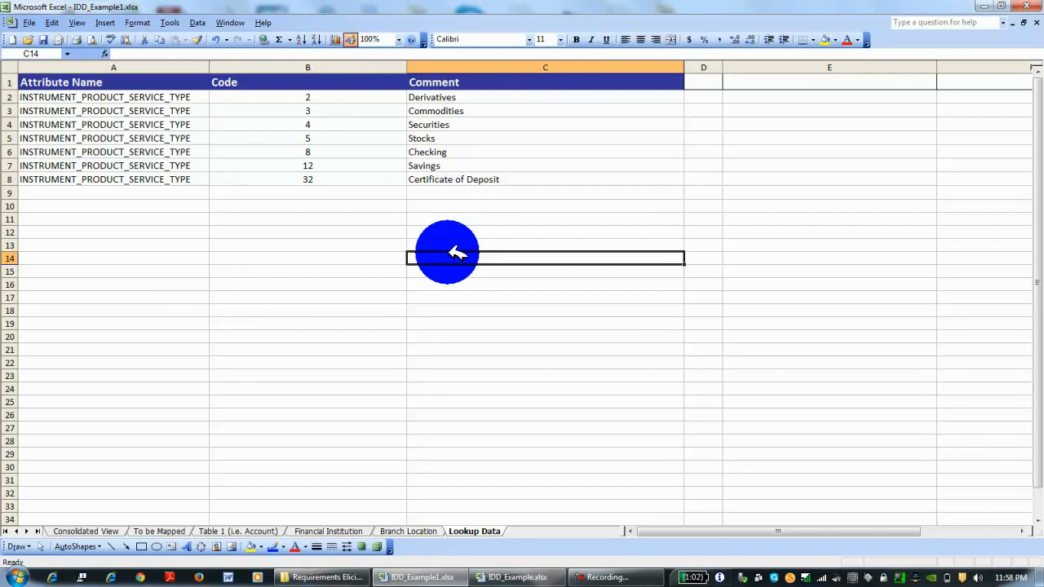
pyautogui.click(545, 245)
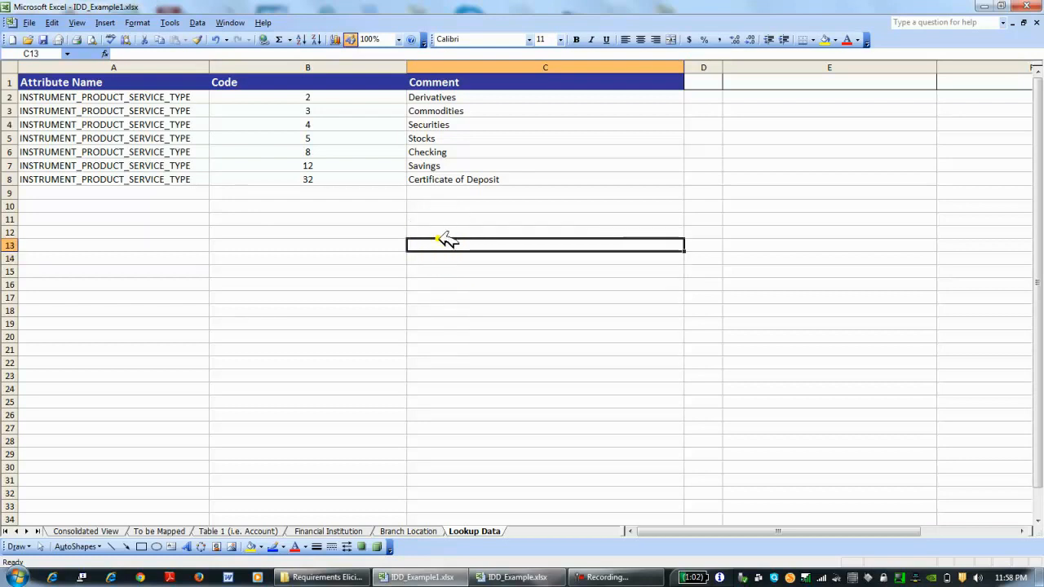